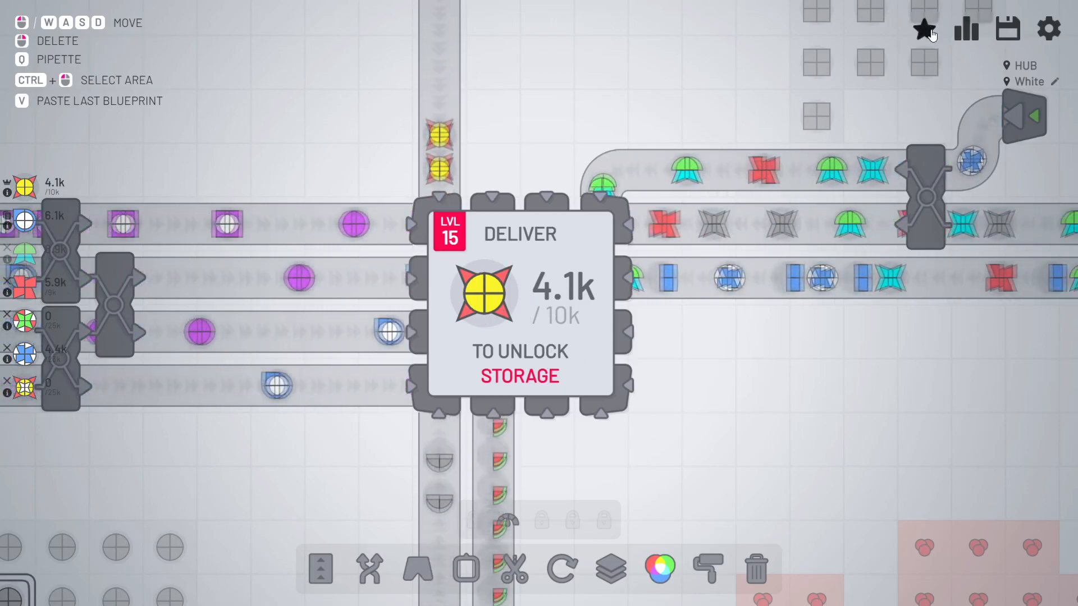
# Open the Upgrades overview showing belt, extraction, cutting and painting tier requirements
pyautogui.click(965, 28)
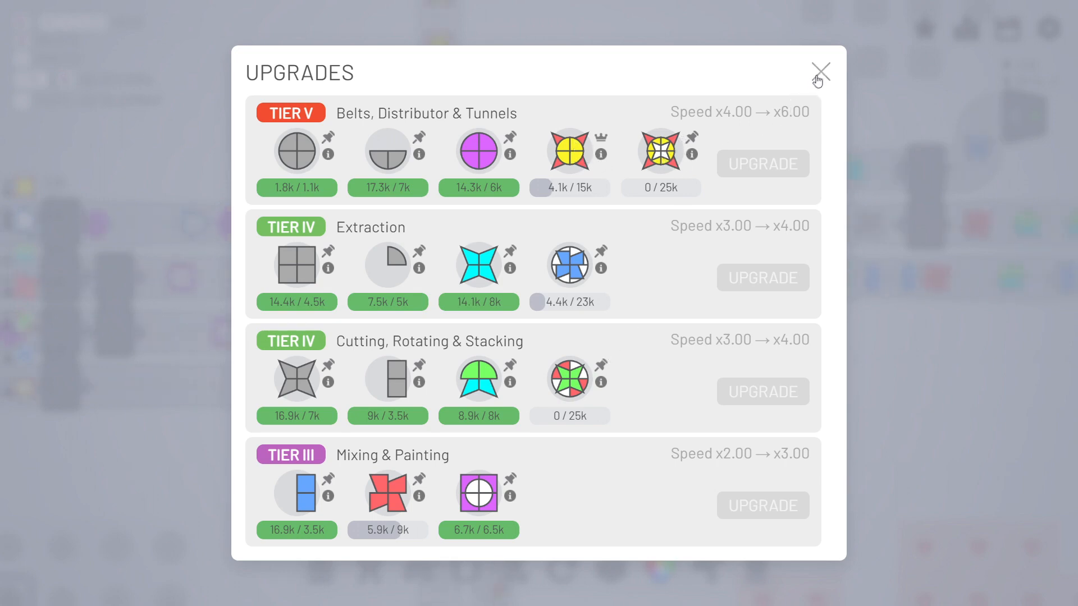
# Close the Upgrades overview and move over open ground between the blue and red deposits
pyautogui.click(820, 71)
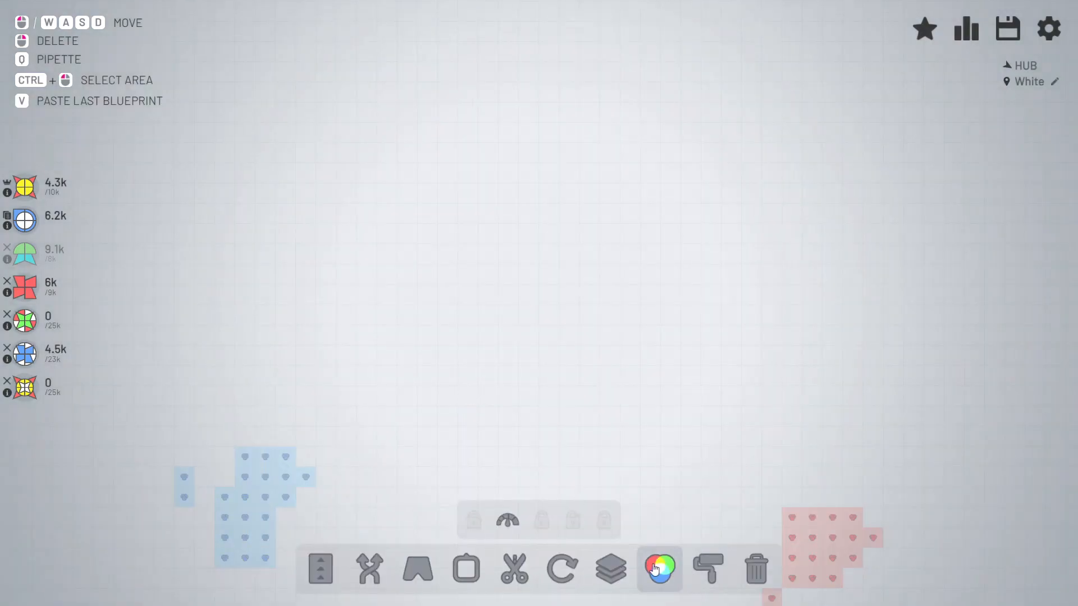
# Place eight colour buildings in a row with two balancer rows beneath them
pyautogui.click(658, 569)
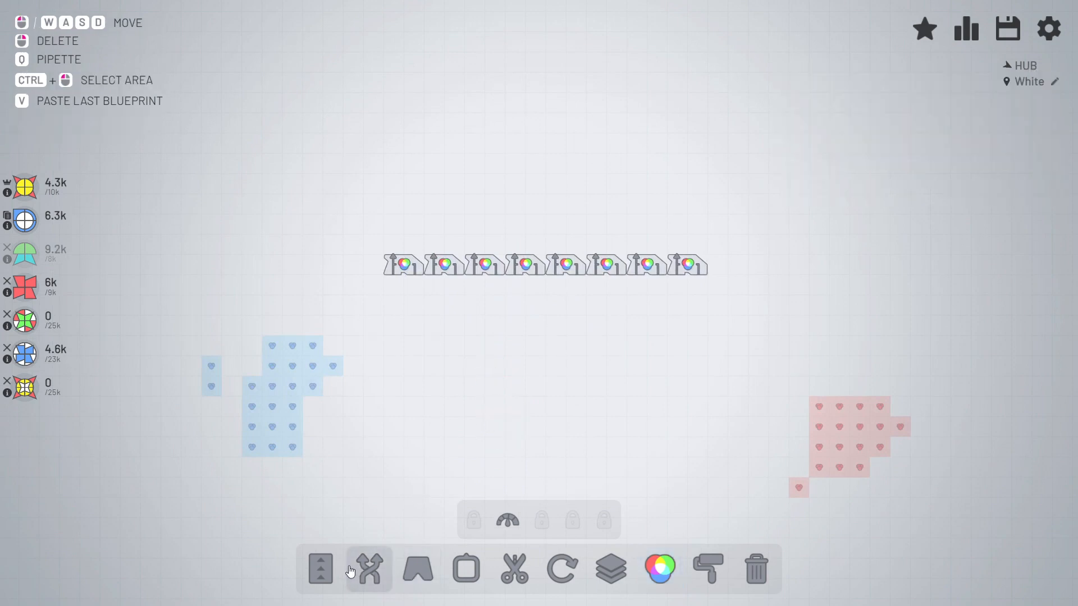
pyautogui.click(370, 569)
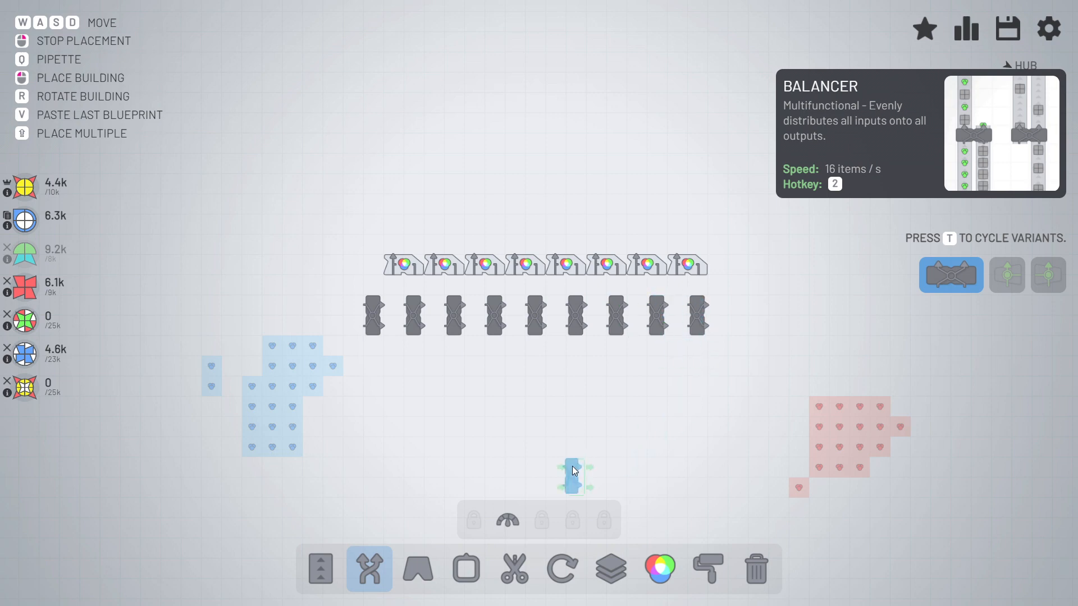
pyautogui.moveTo(672, 413)
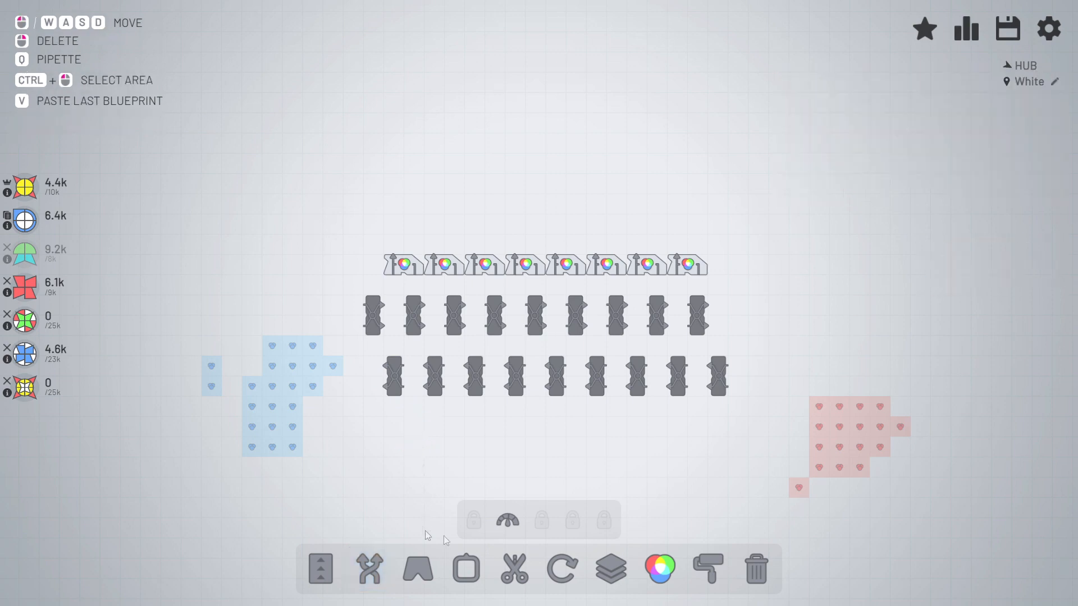
# Belt the colour buildings down through the upper balancer row
pyautogui.click(320, 569)
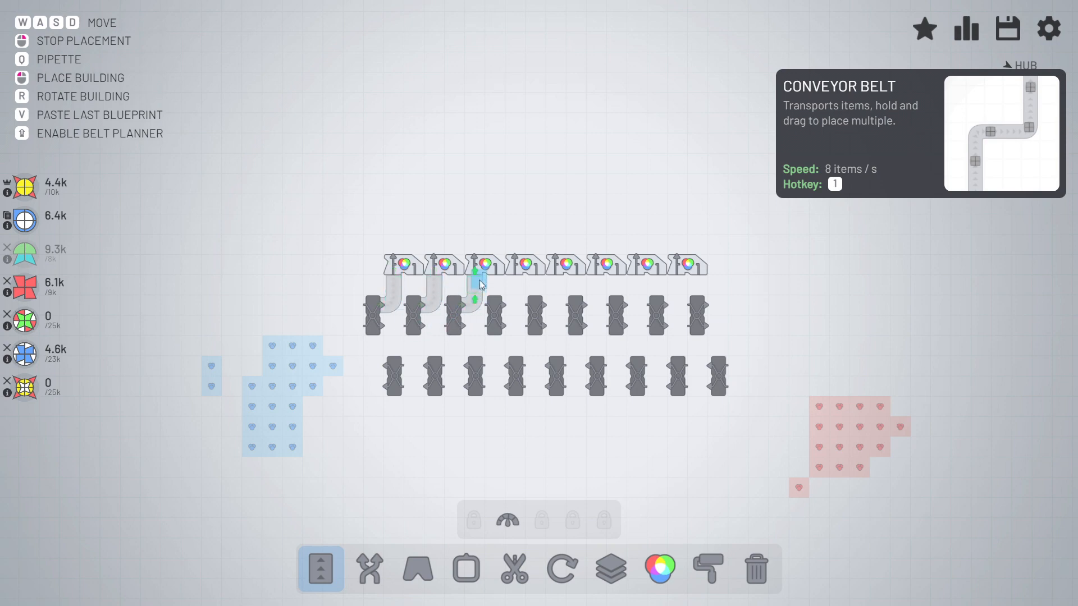
pyautogui.click(1008, 29)
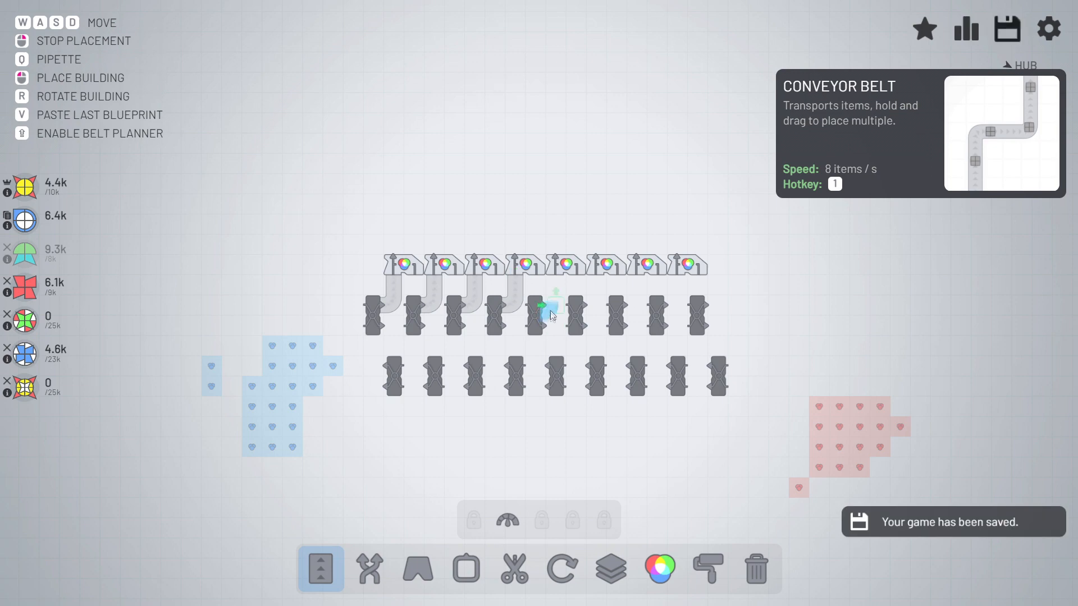
pyautogui.moveTo(616, 316)
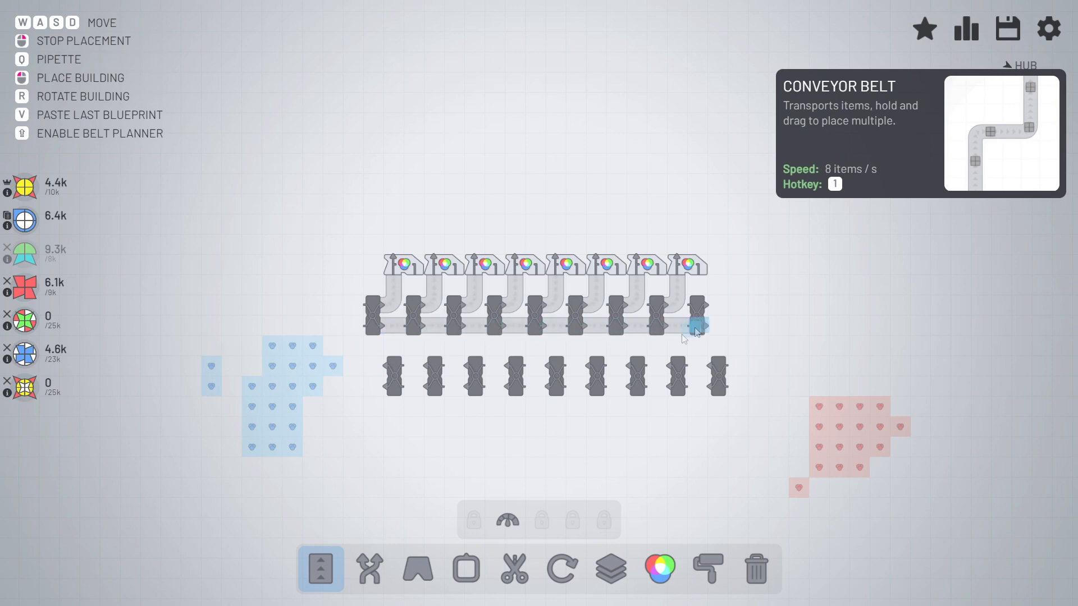
pyautogui.click(418, 570)
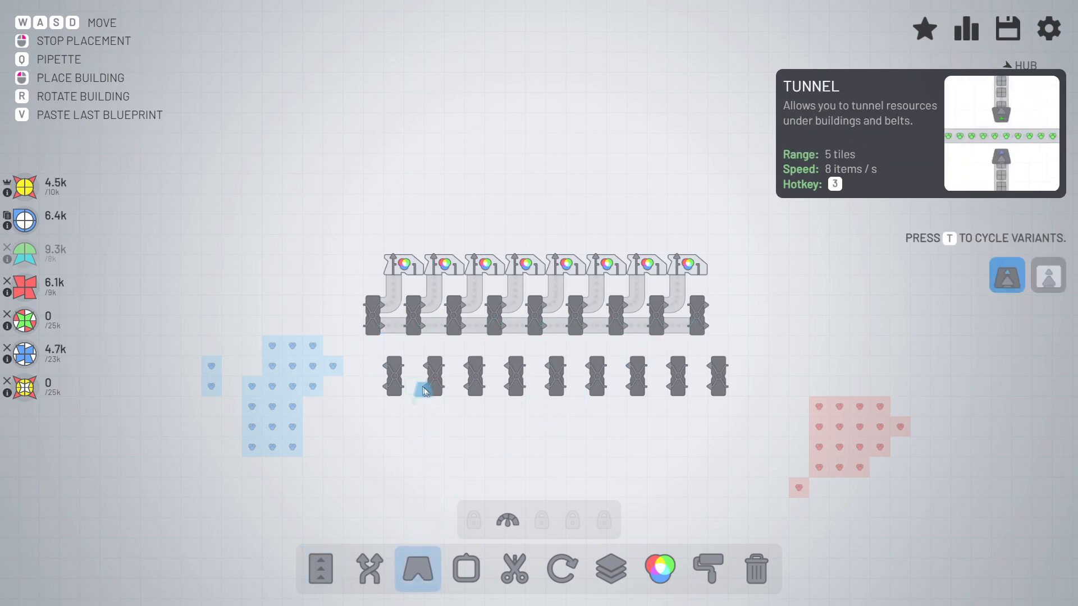
# Run tunnels under the colour buildings and belt the lower balancer row
pyautogui.click(423, 390)
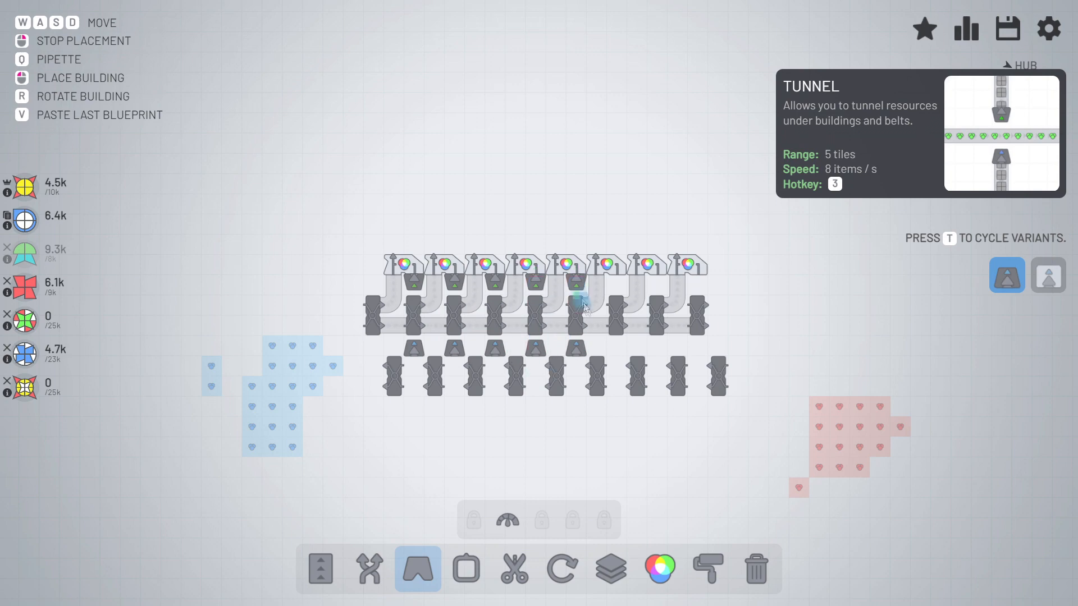
pyautogui.click(653, 306)
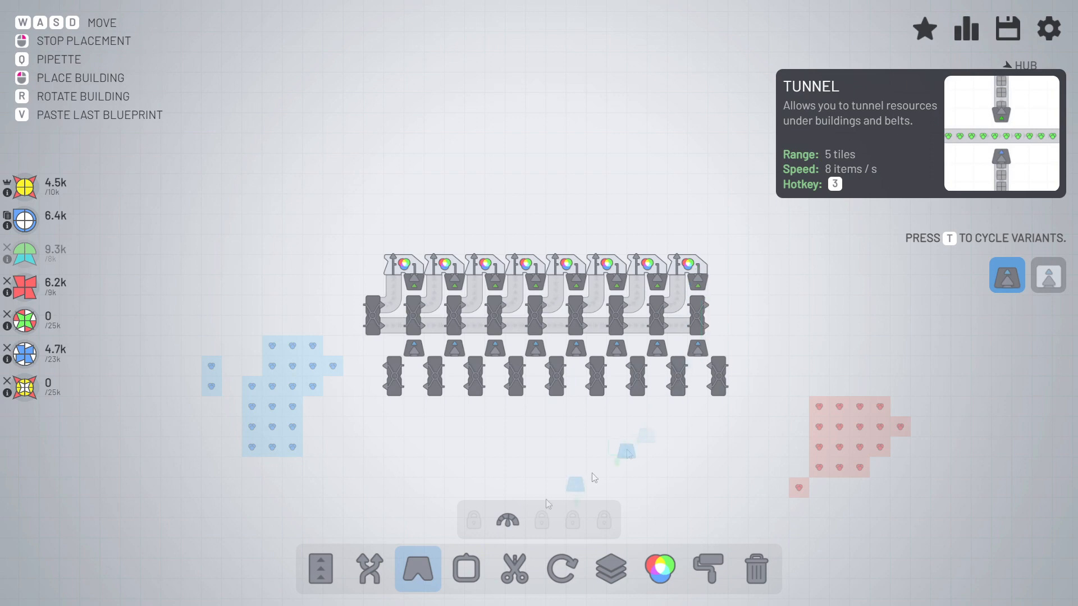
pyautogui.click(320, 570)
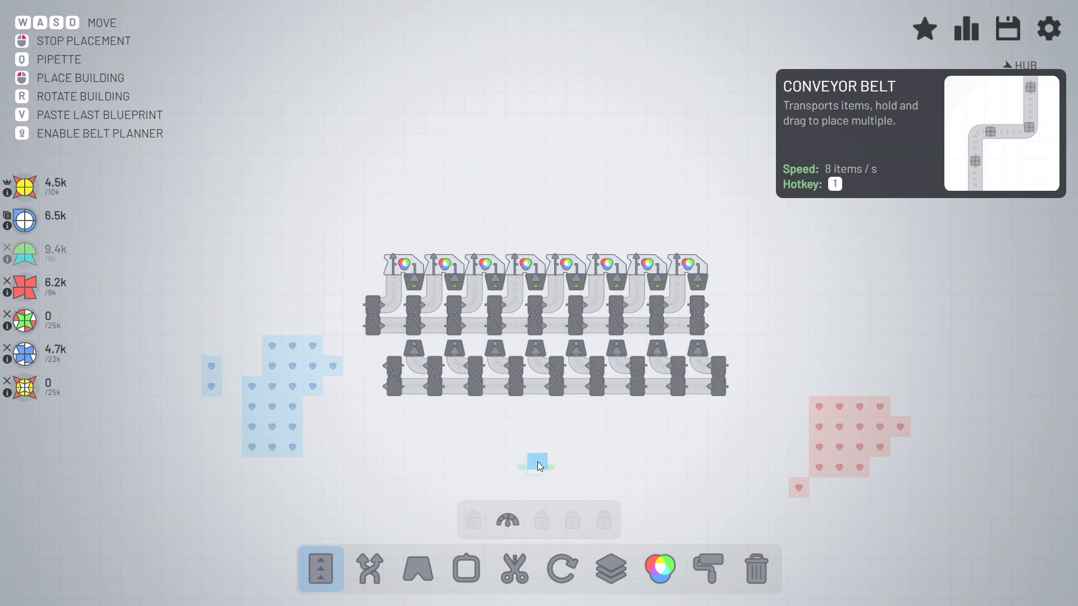
pyautogui.click(465, 569)
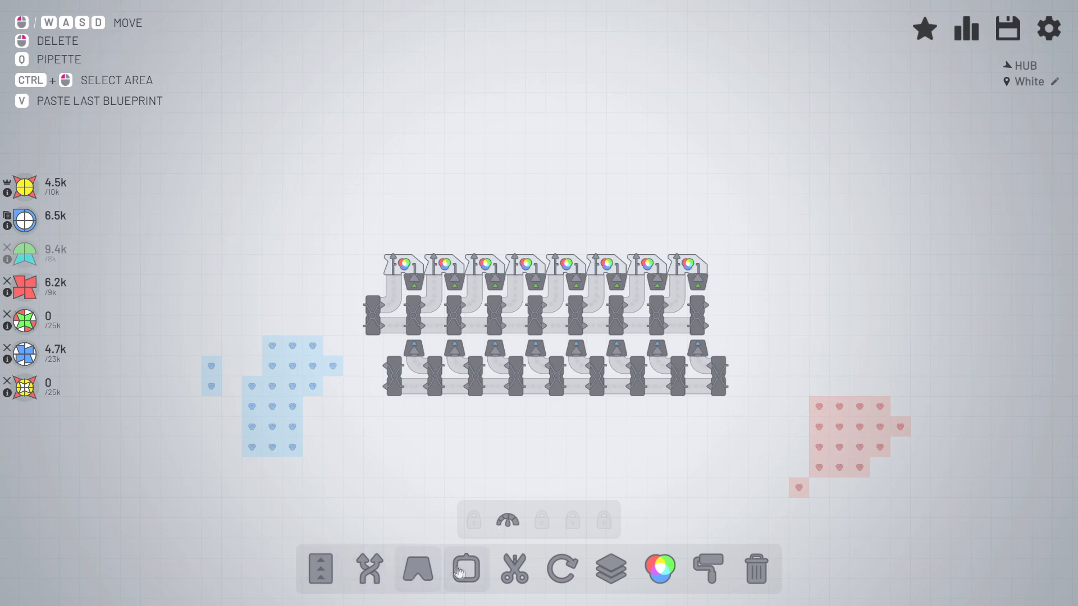
# Put a three-extractor chain on the blue and red deposits, then view the map overview
pyautogui.click(466, 568)
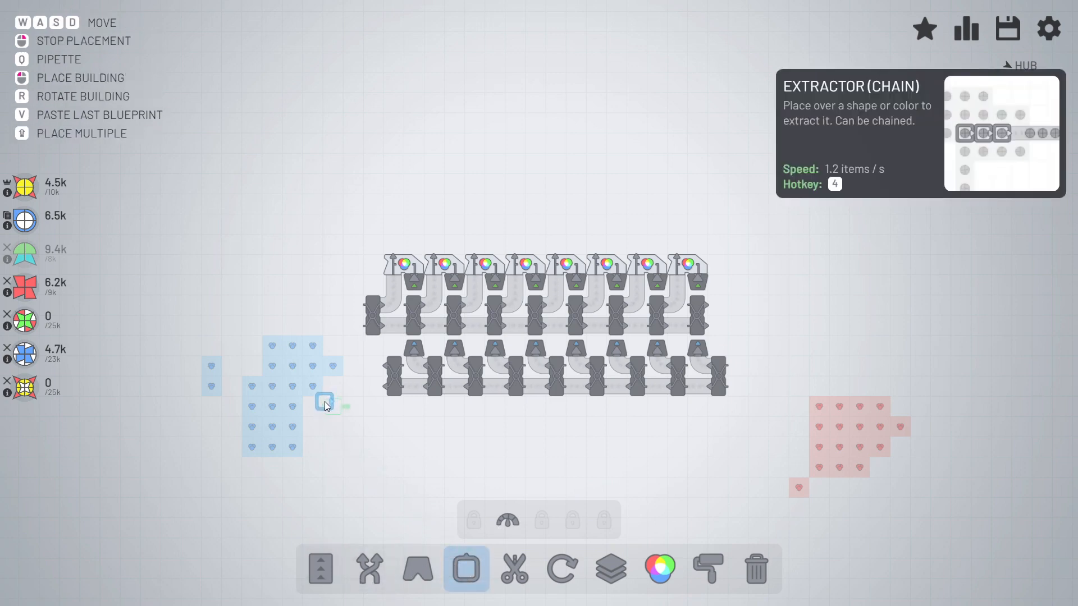
pyautogui.moveTo(310, 368)
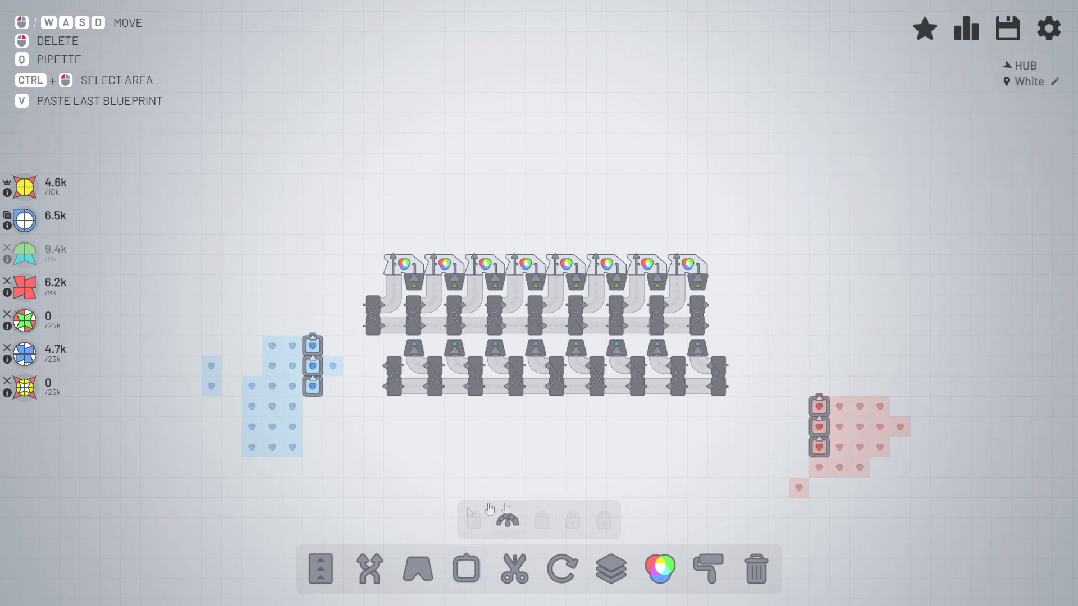
pyautogui.click(320, 568)
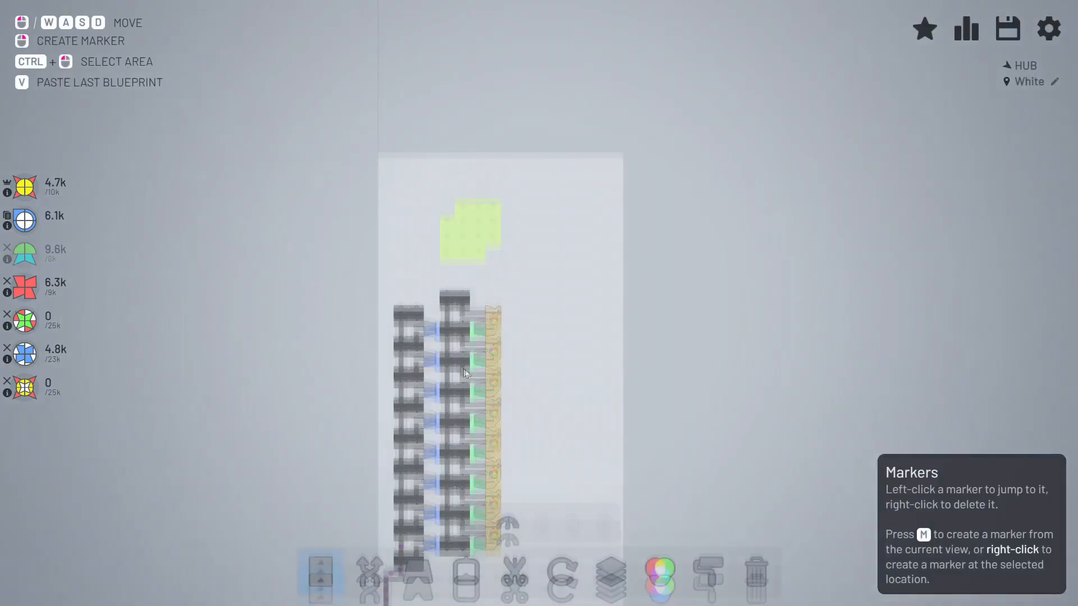
# Feed green-deposit extractors into the painter column and add compact mergers at the outputs
pyautogui.press('m')
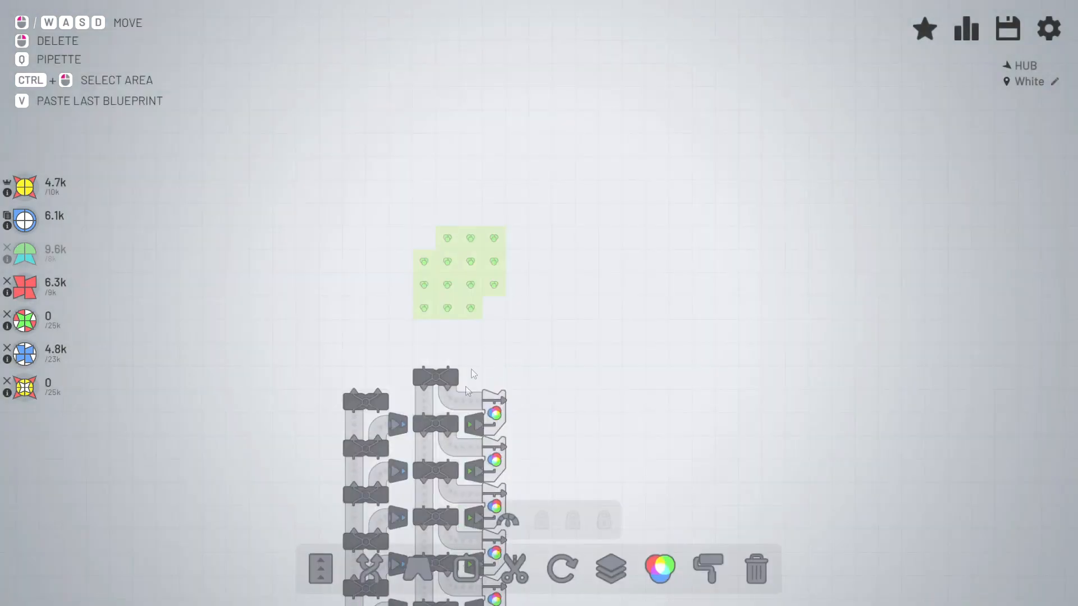
pyautogui.click(464, 570)
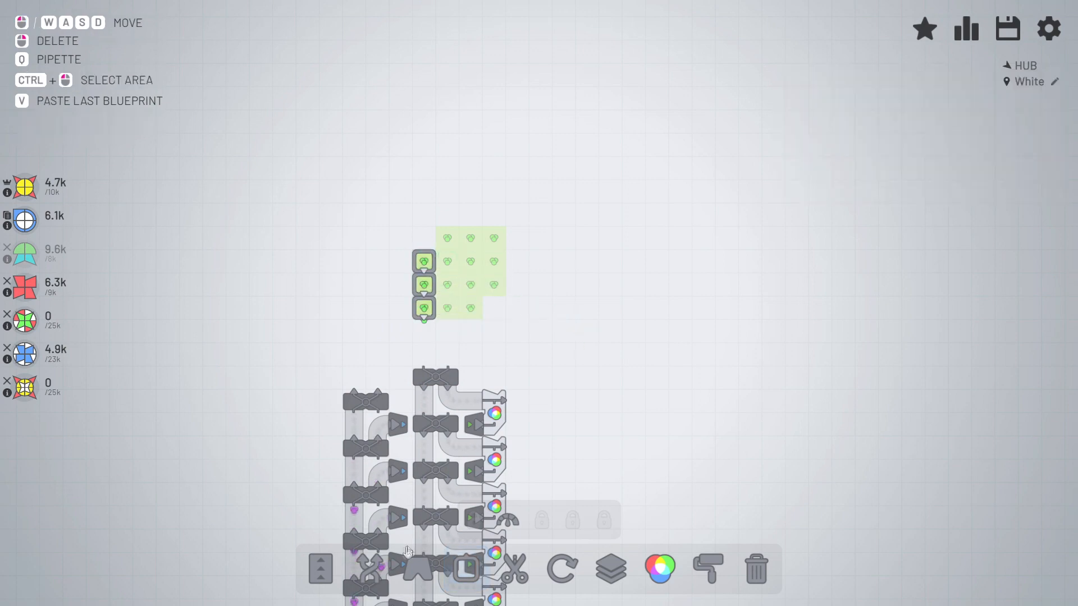
pyautogui.click(321, 569)
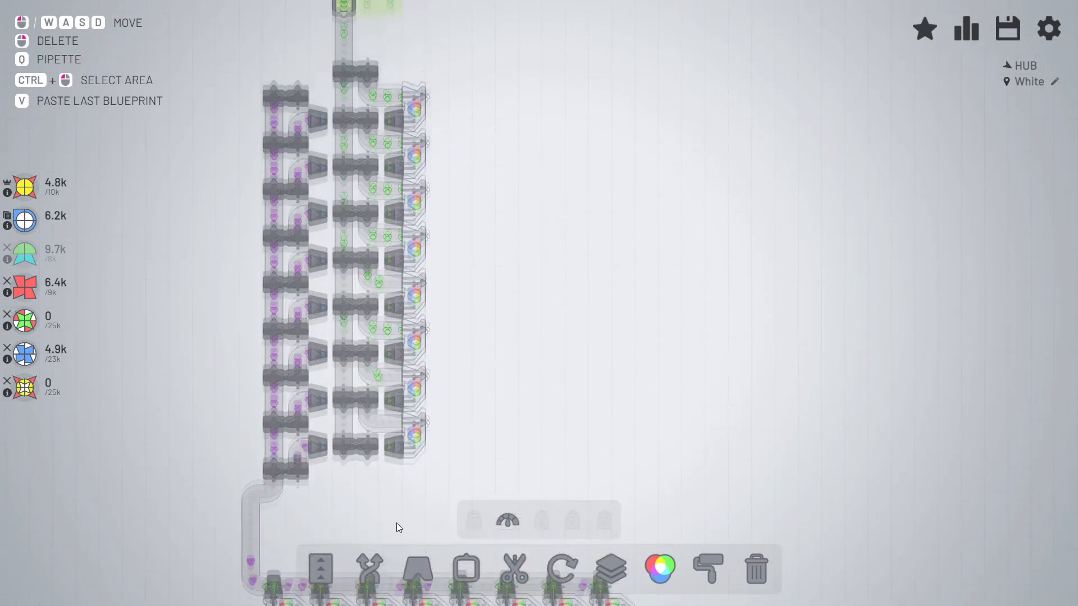
pyautogui.click(368, 569)
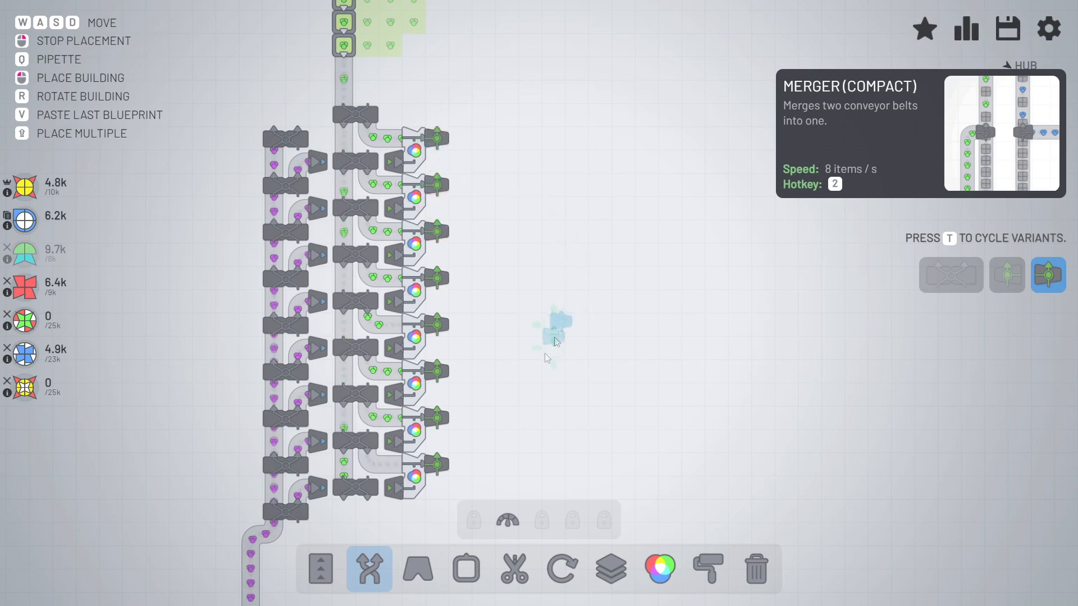
pyautogui.click(320, 570)
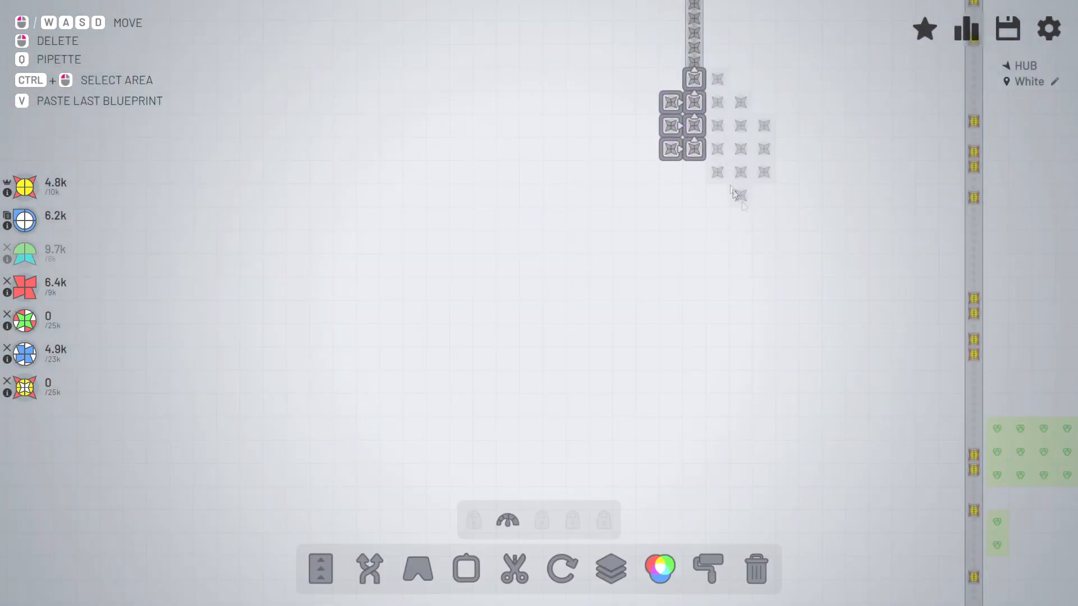
# Add a second chain of extractors on the grey star deposit
pyautogui.click(466, 569)
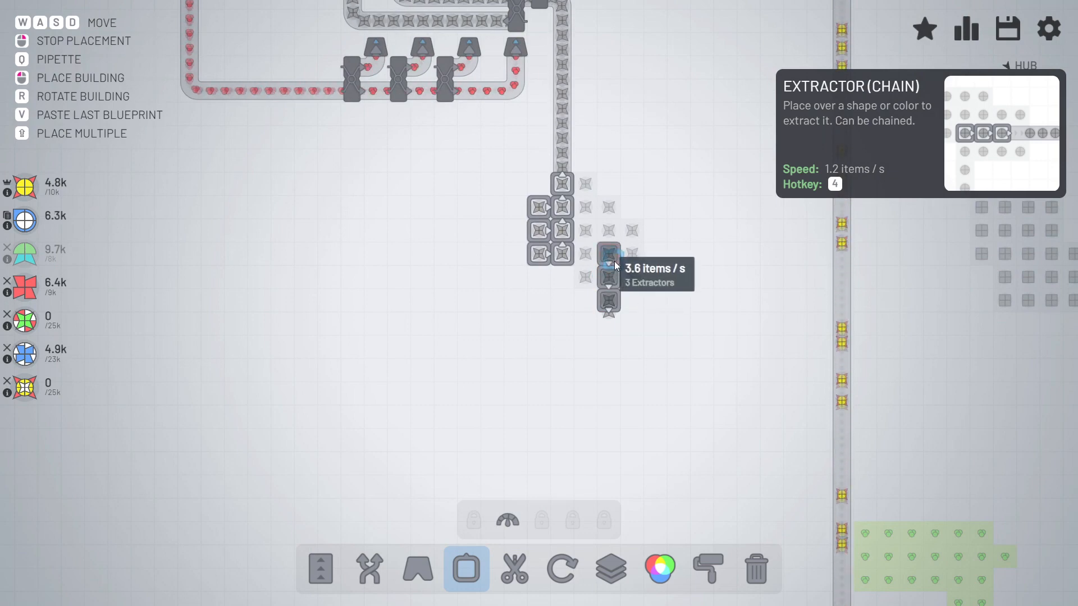
pyautogui.click(631, 248)
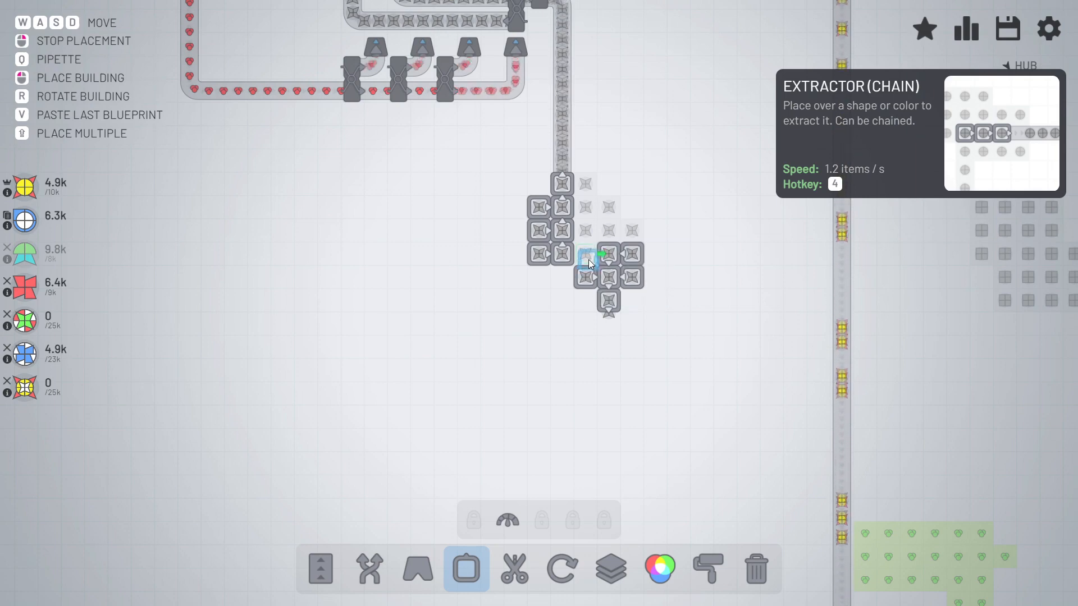
pyautogui.click(321, 568)
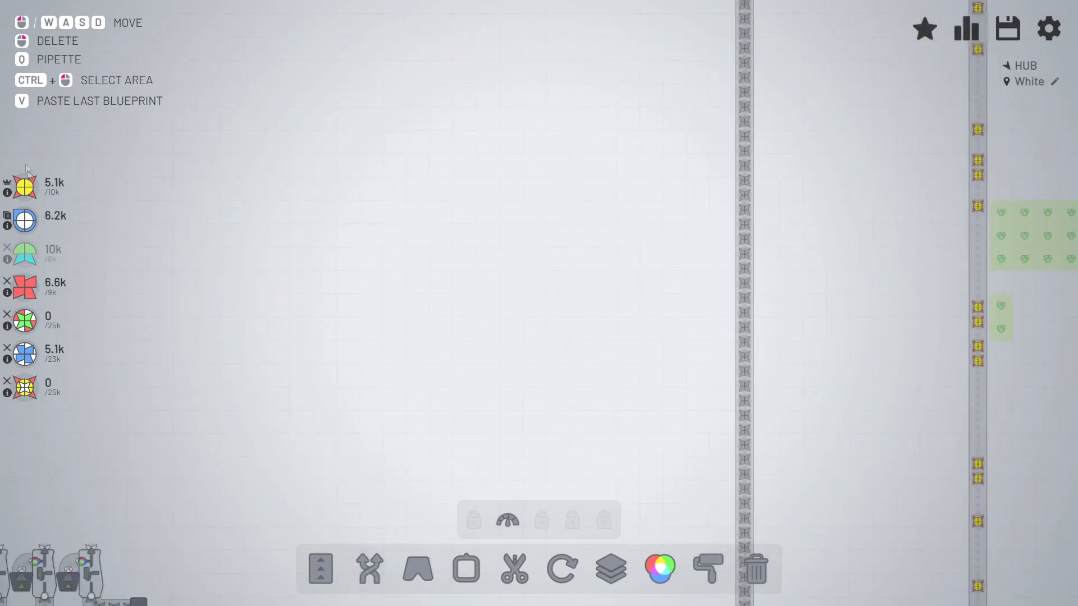
# Insert a balancer on the yellow hub belt and drag a branch belt from it
pyautogui.click(369, 569)
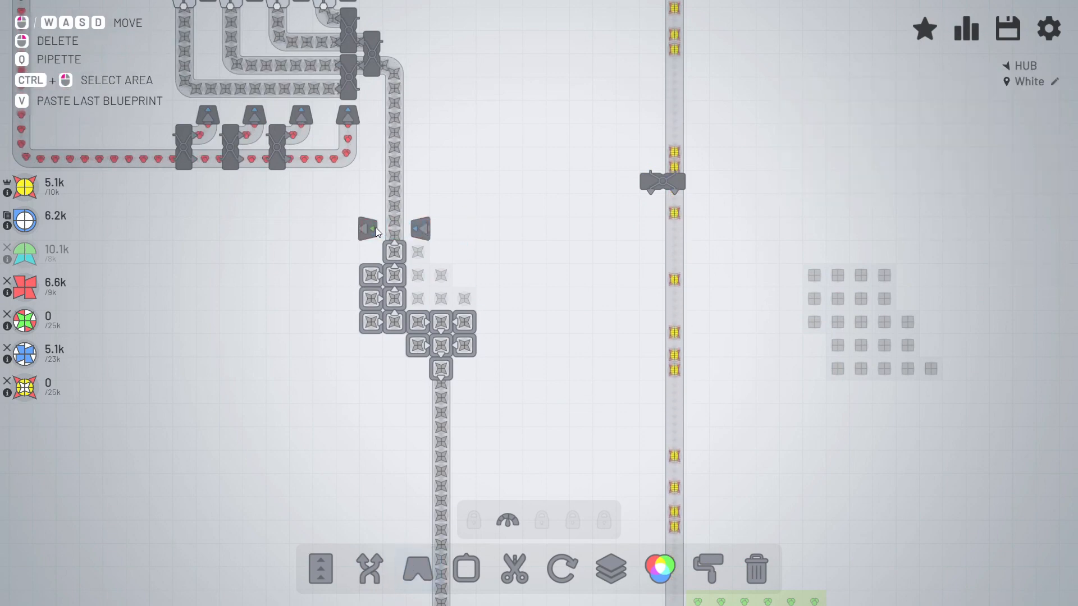
pyautogui.click(320, 568)
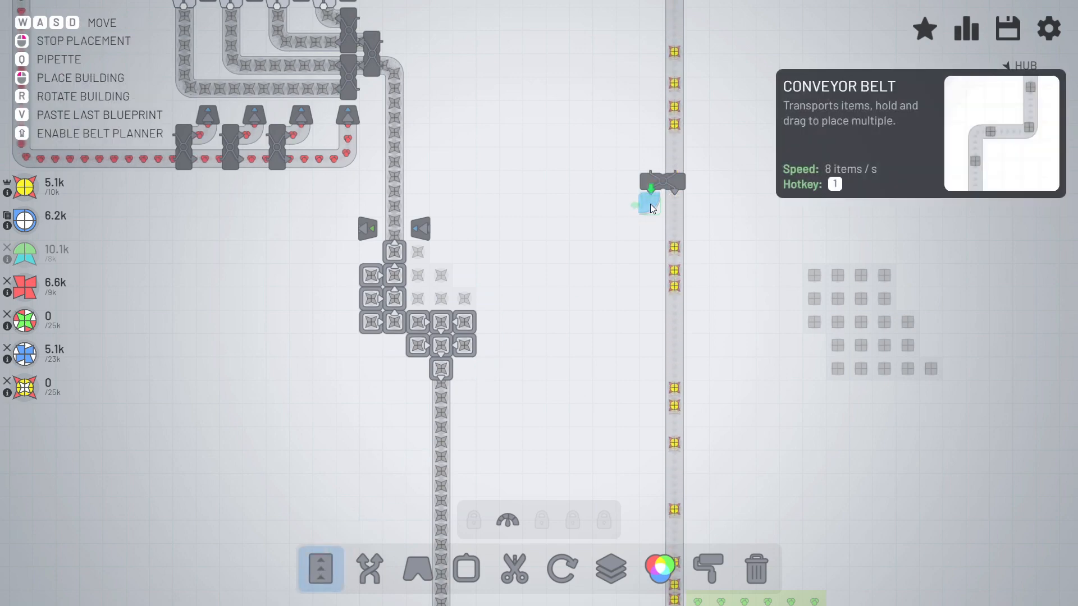
pyautogui.moveTo(650, 200); pyautogui.dragTo(432, 234)
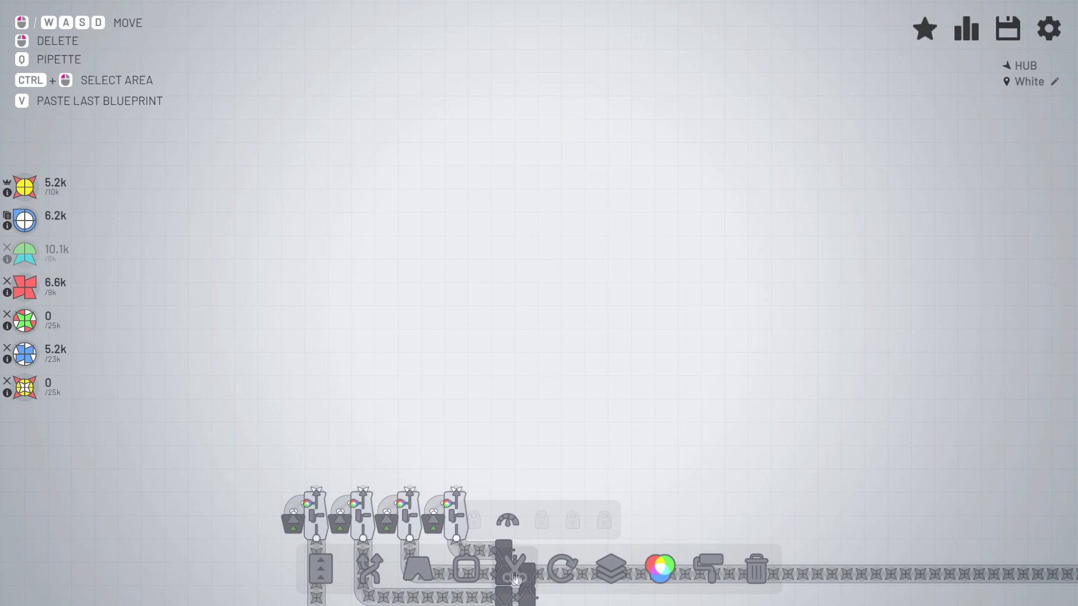
# Place two vertical balancer columns left of the four cutters
pyautogui.click(610, 567)
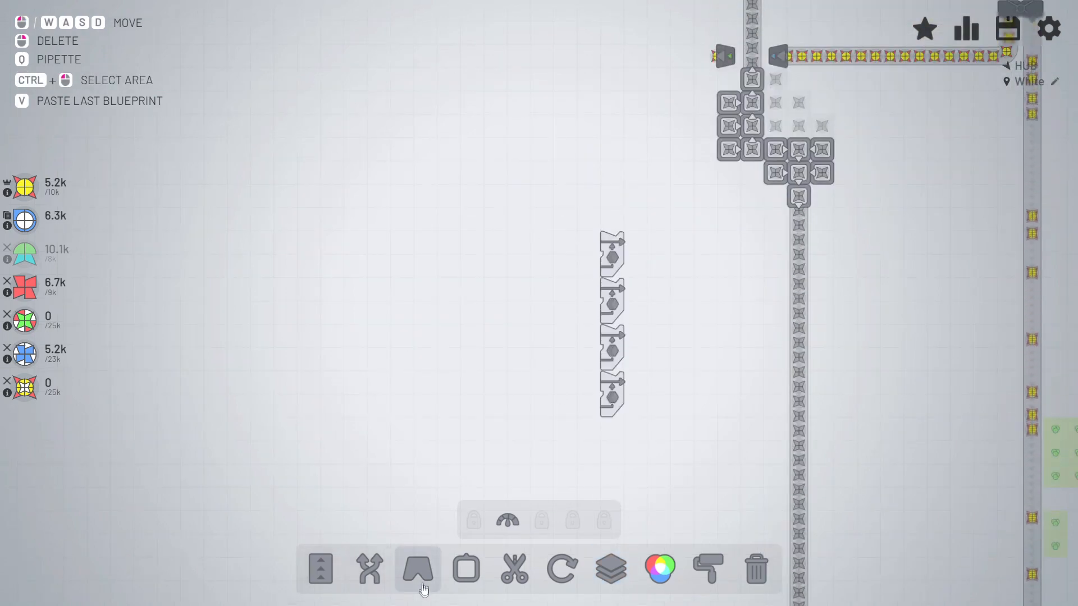
pyautogui.click(369, 568)
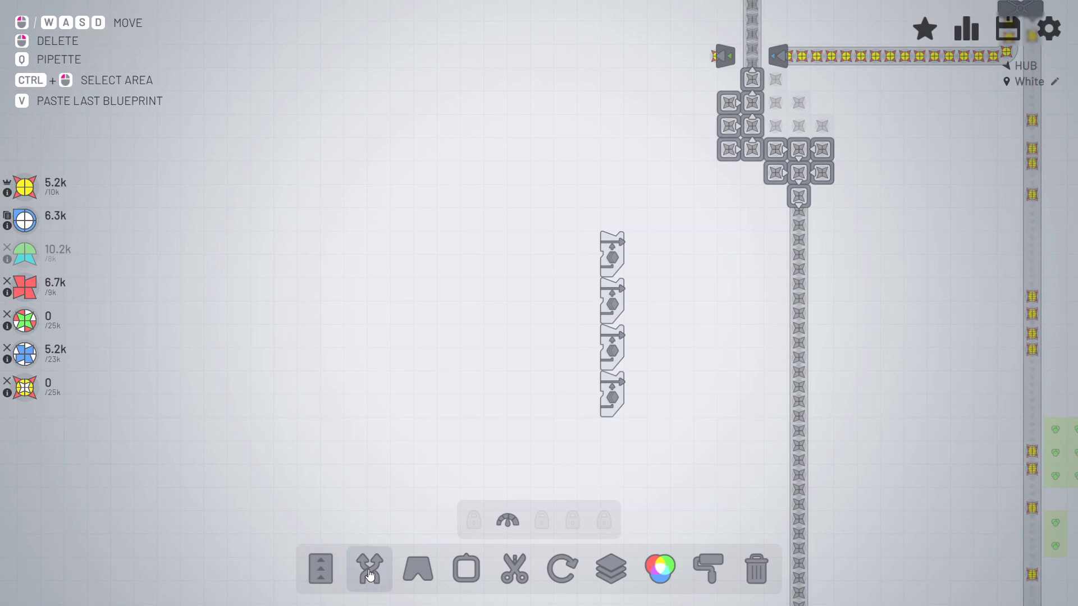
pyautogui.click(370, 569)
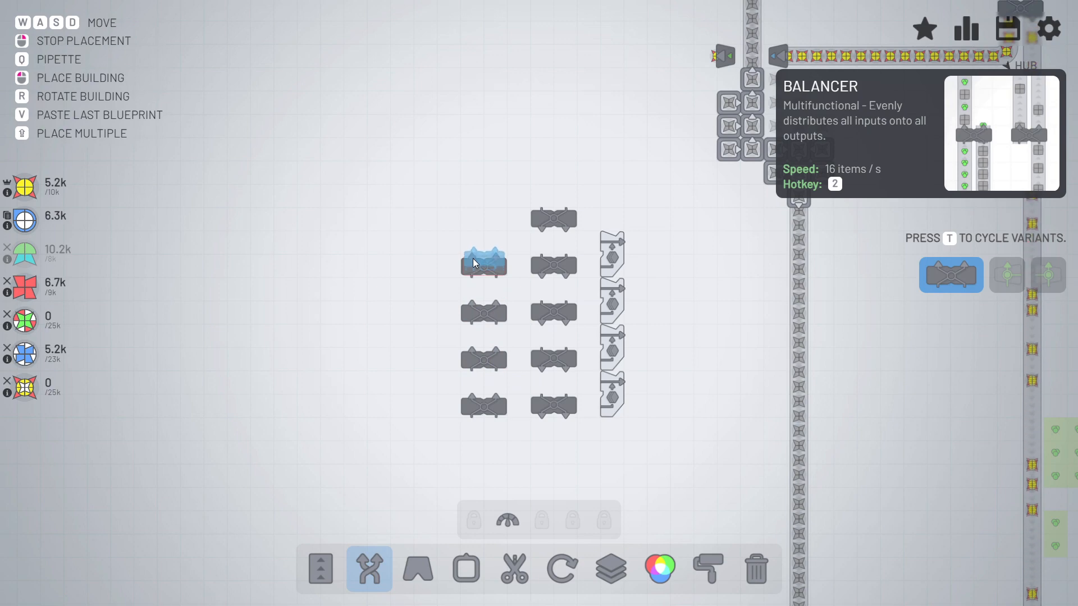
# Remove and re-place the left balancer column staggered, then tunnel to the cutters
pyautogui.moveTo(483, 263); pyautogui.dragTo(483, 456)
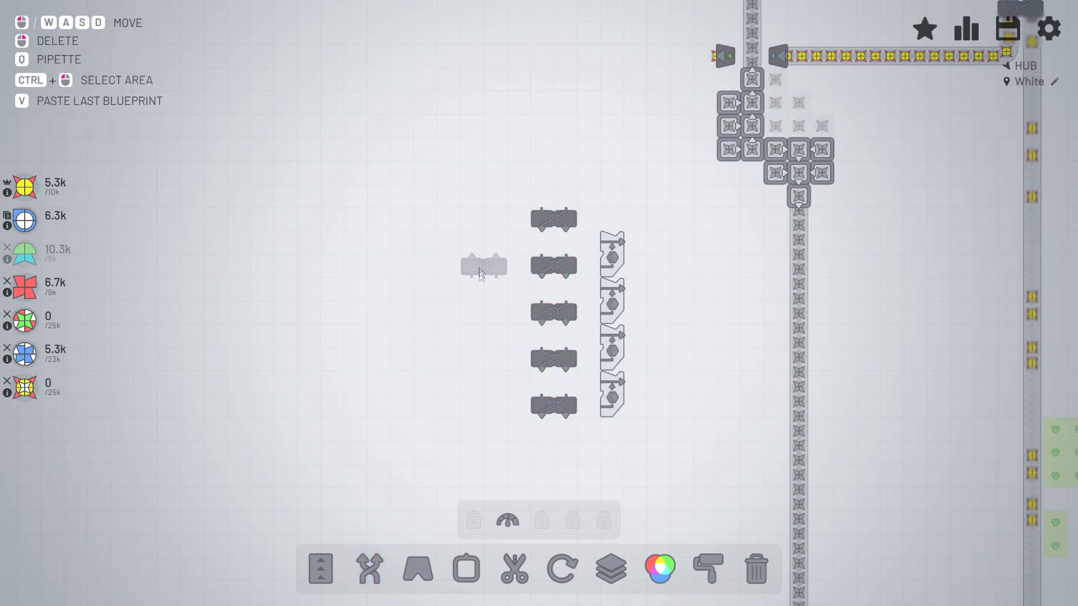
pyautogui.click(369, 568)
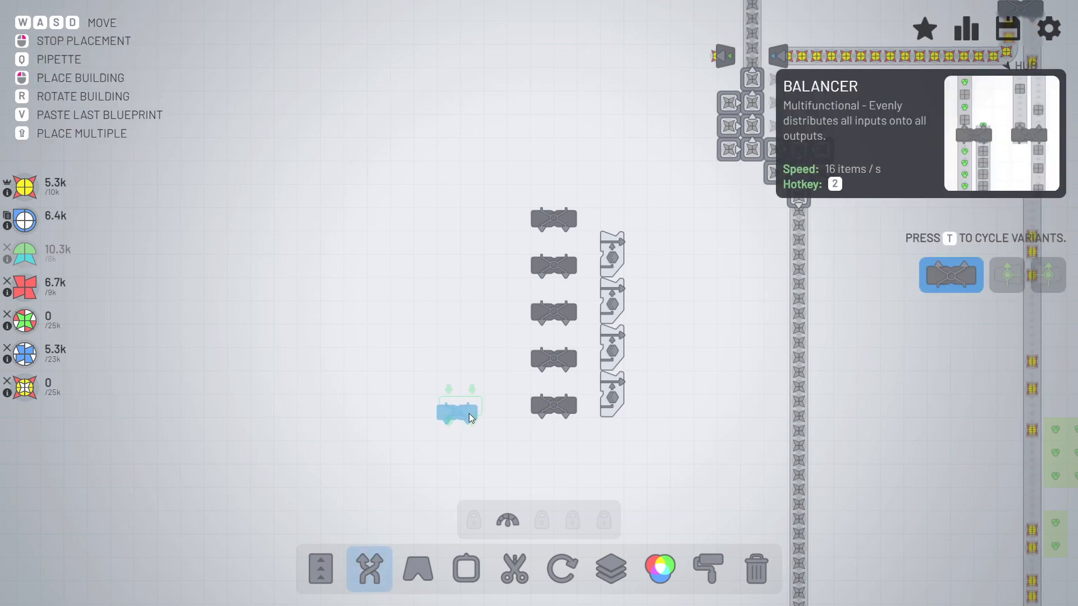
pyautogui.moveTo(472, 420)
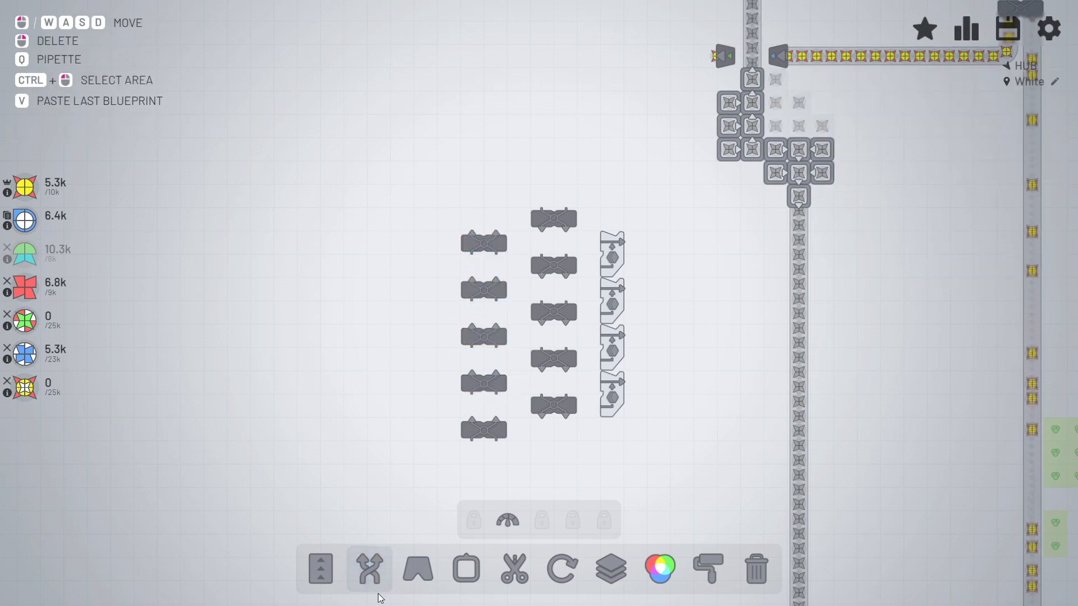
pyautogui.click(417, 569)
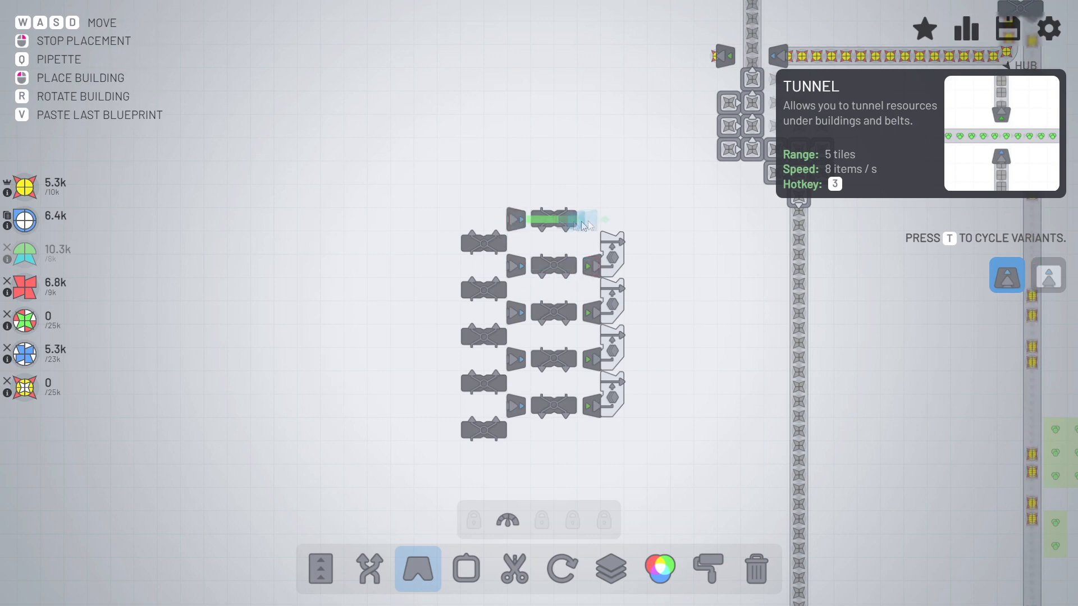
# Add the last tunnel by the top balancer and belt both balancer columns into the cutters
pyautogui.click(368, 569)
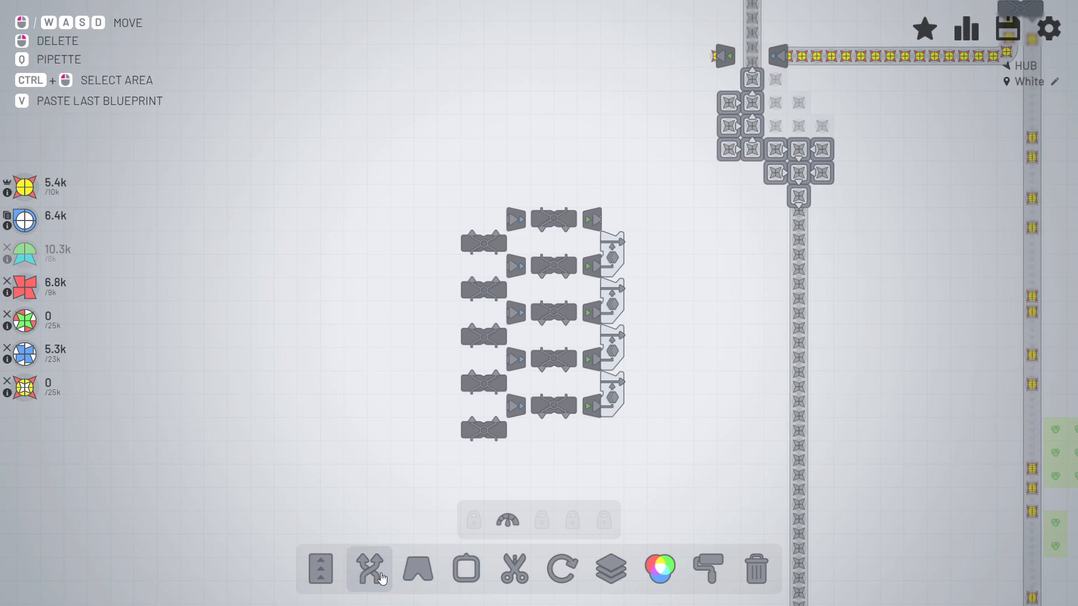
pyautogui.click(320, 569)
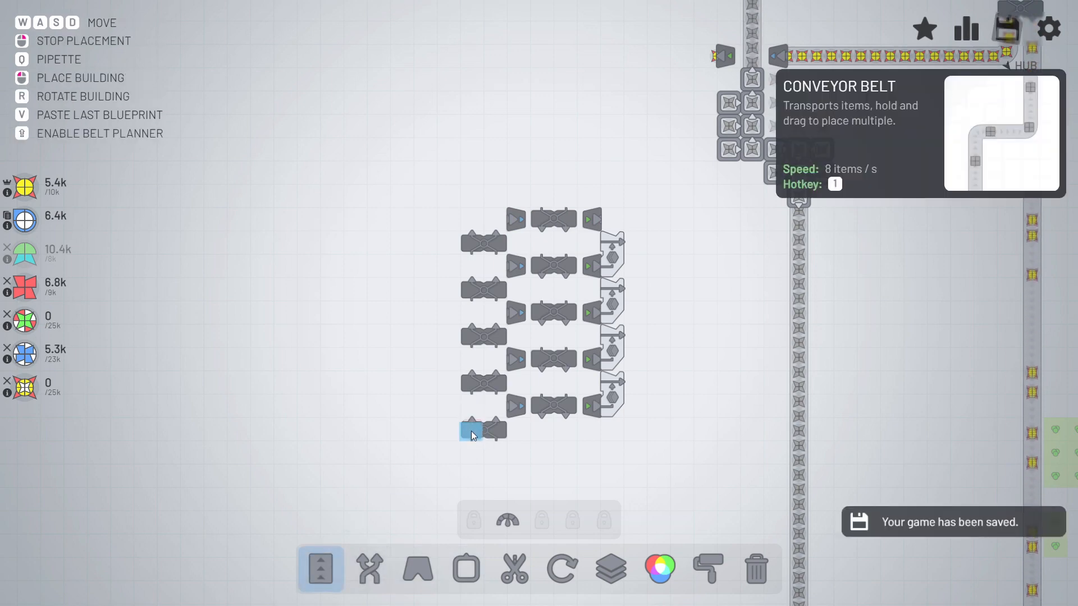
pyautogui.moveTo(471, 432); pyautogui.dragTo(481, 248)
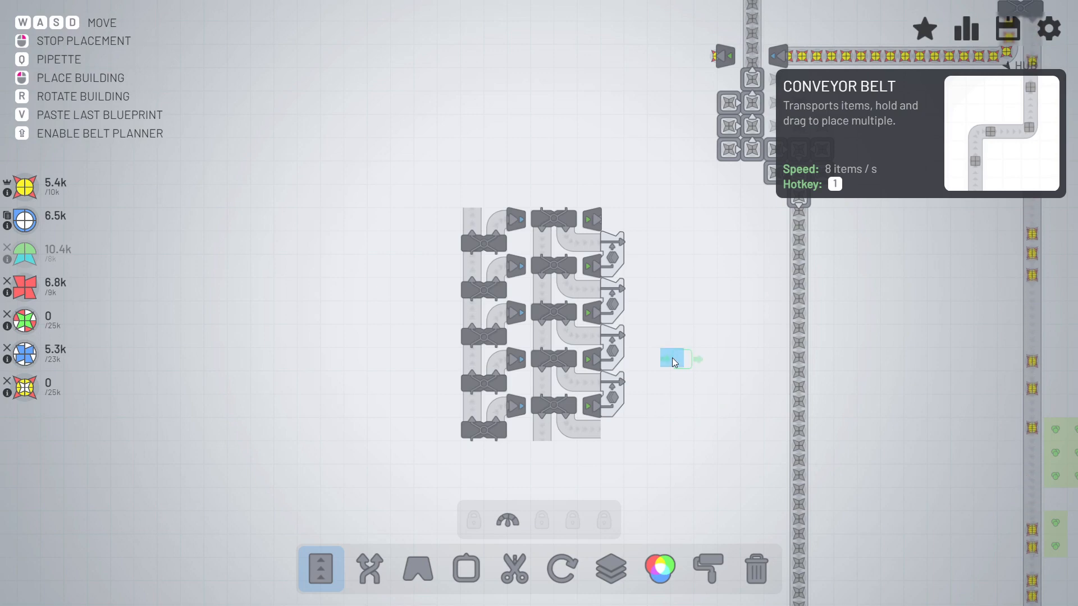
pyautogui.click(514, 569)
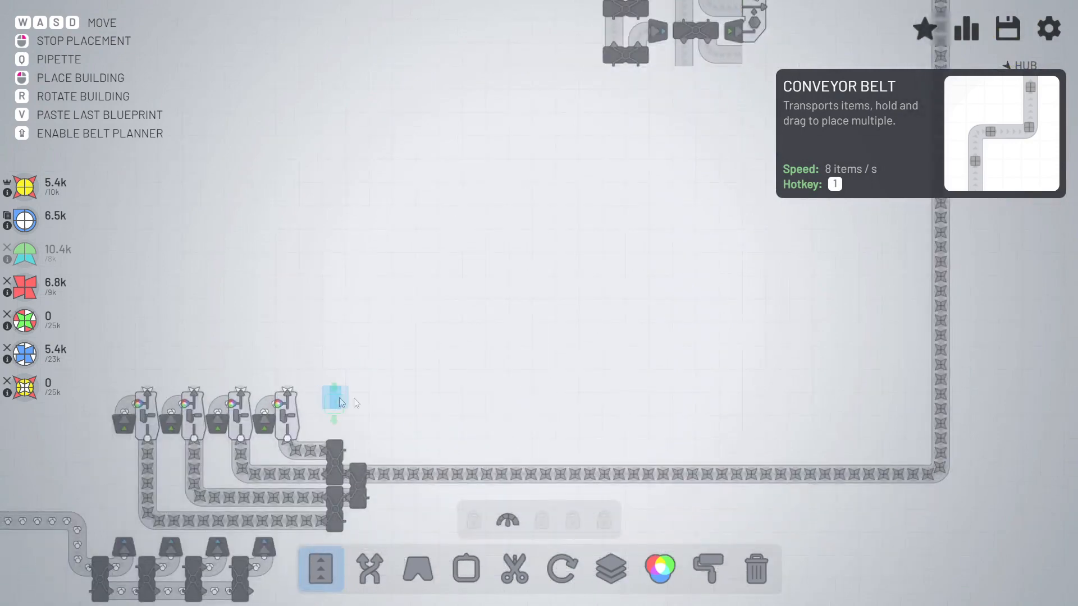
# Run an output belt from the buildings toward the grey shape line
pyautogui.click(369, 570)
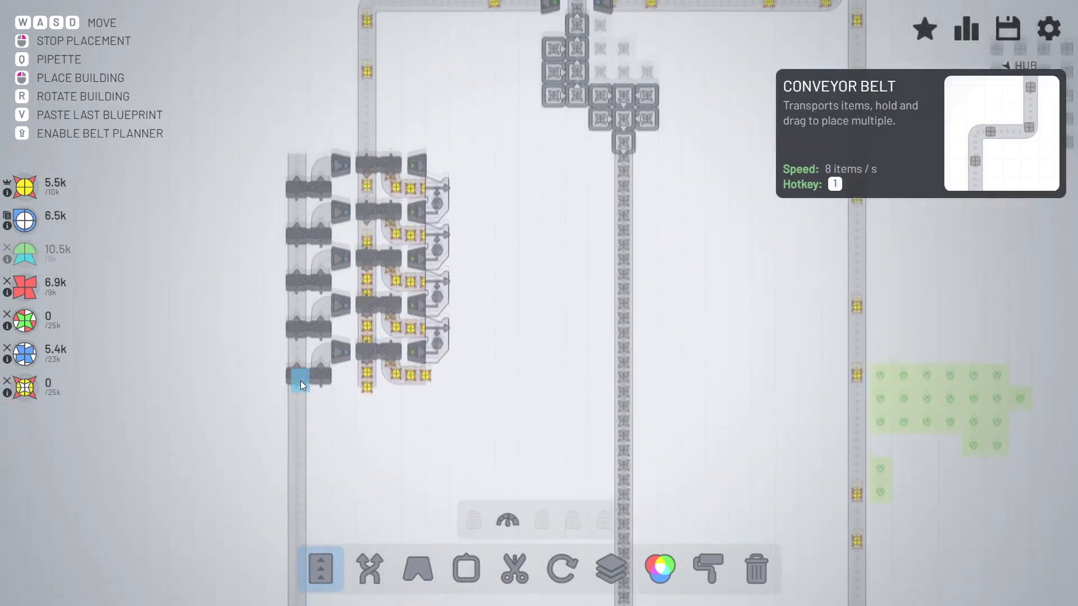
pyautogui.click(368, 569)
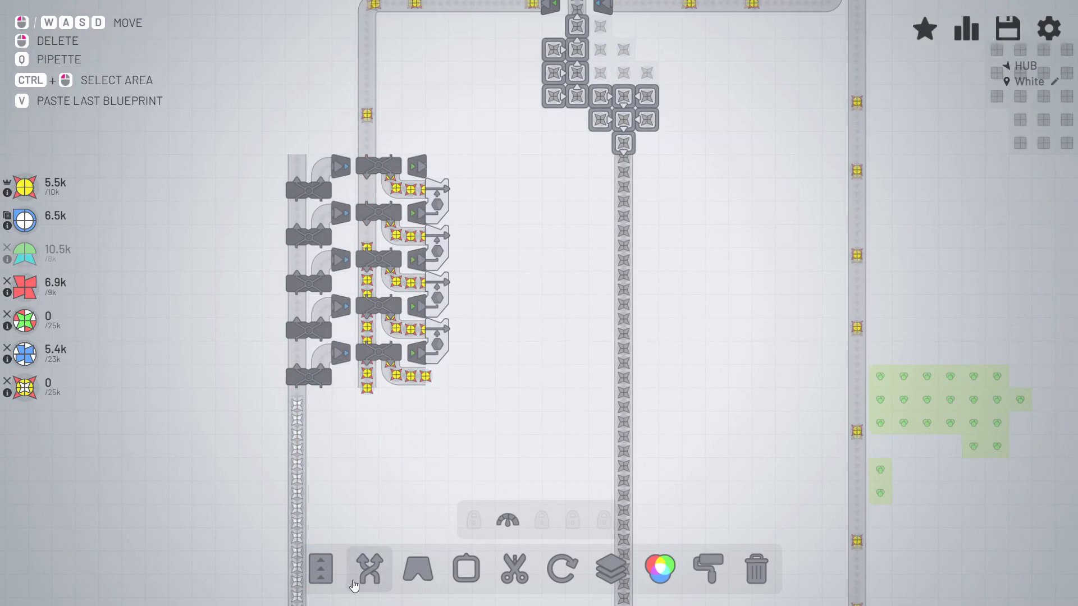
pyautogui.click(369, 570)
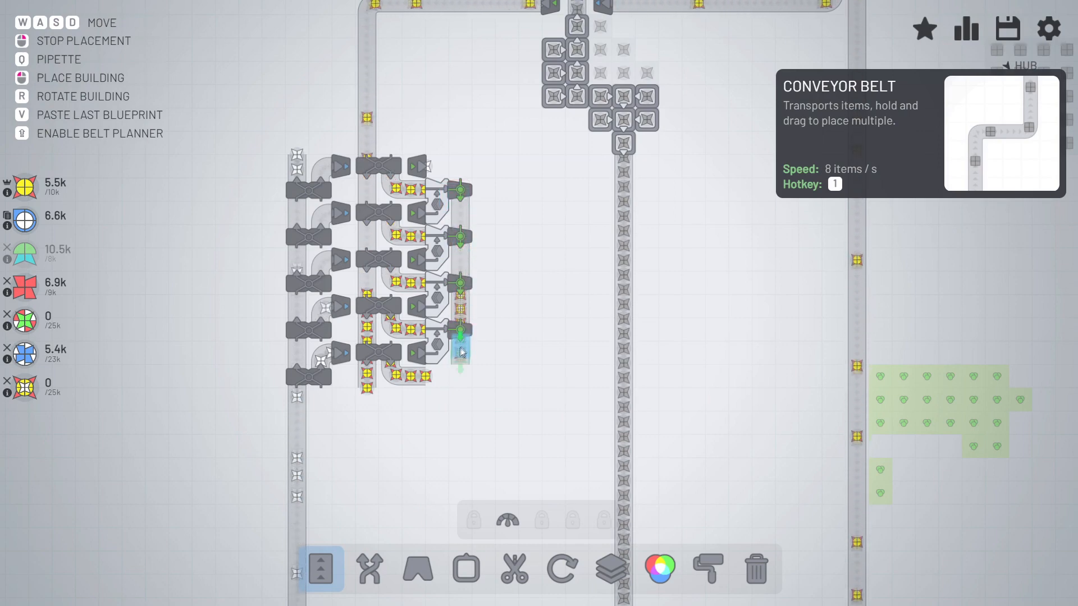
pyautogui.moveTo(459, 352); pyautogui.dragTo(574, 352)
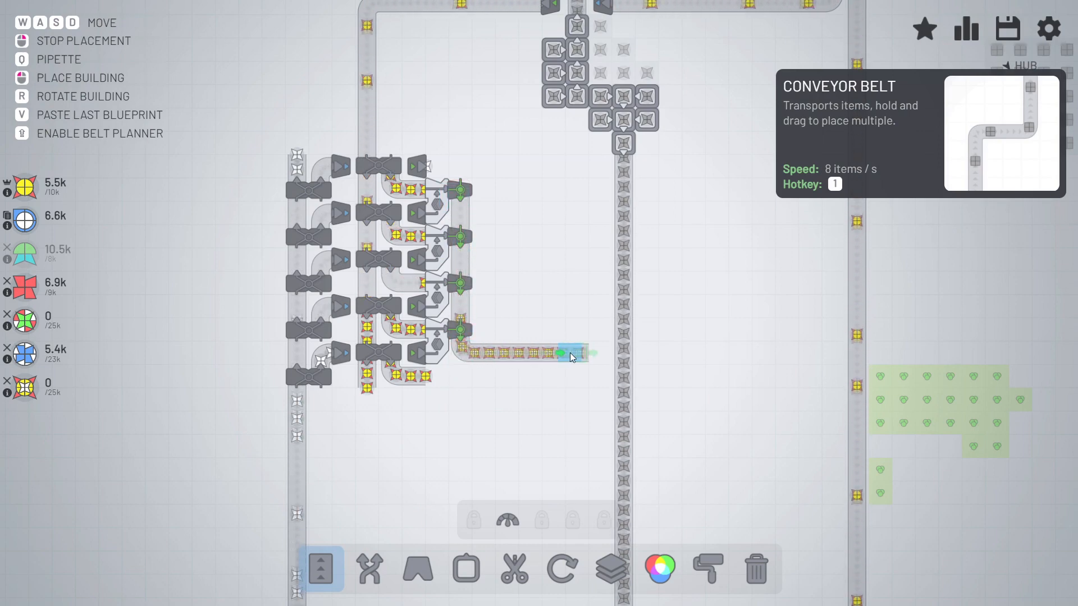
# Tunnel the merged output belt eastward across the grey shape line
pyautogui.click(417, 569)
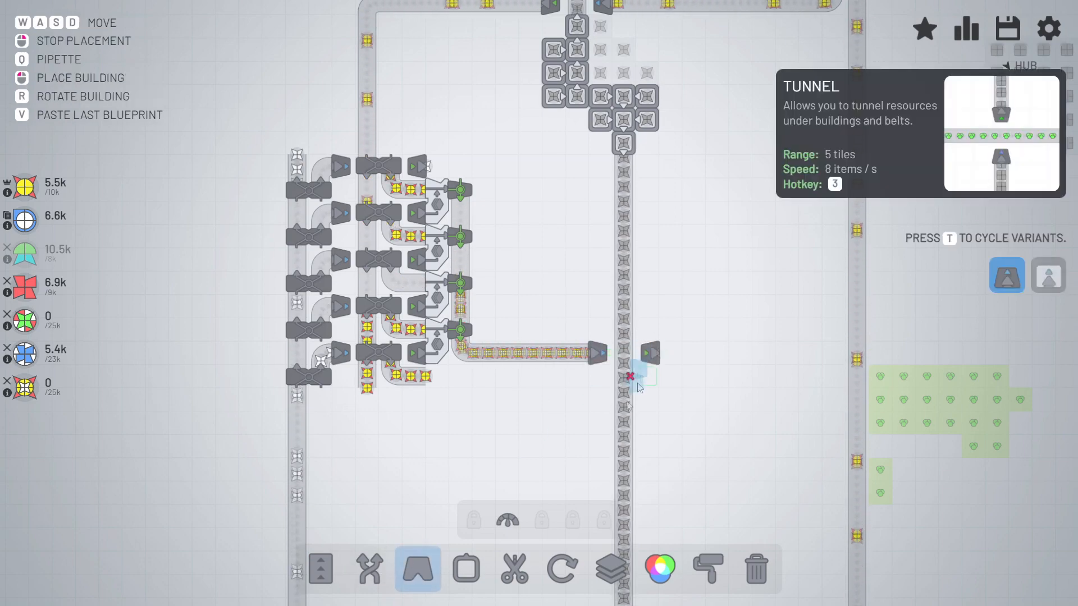
pyautogui.click(321, 569)
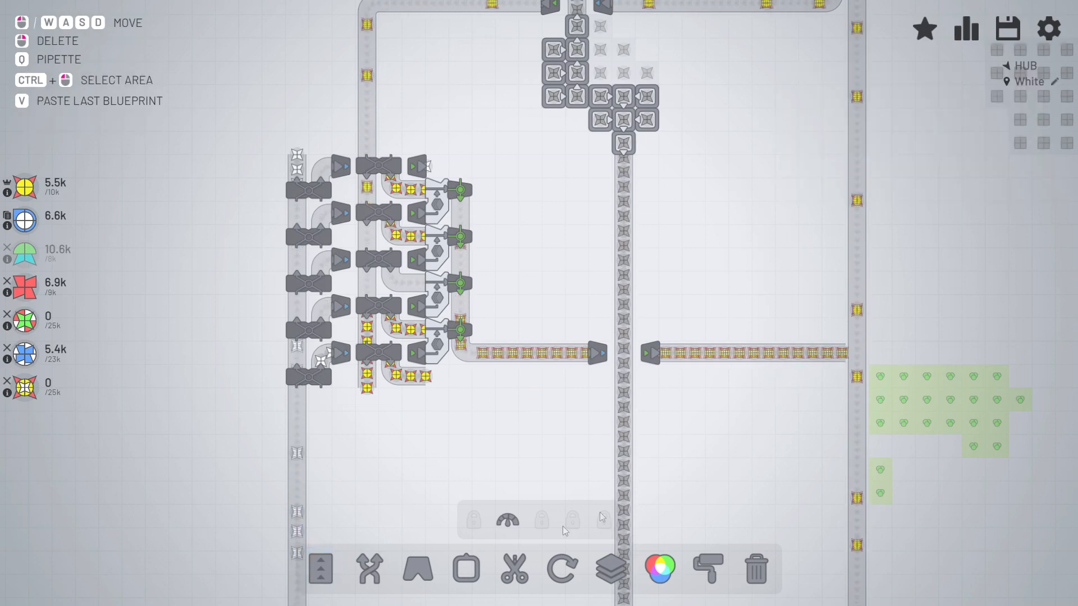
pyautogui.click(369, 569)
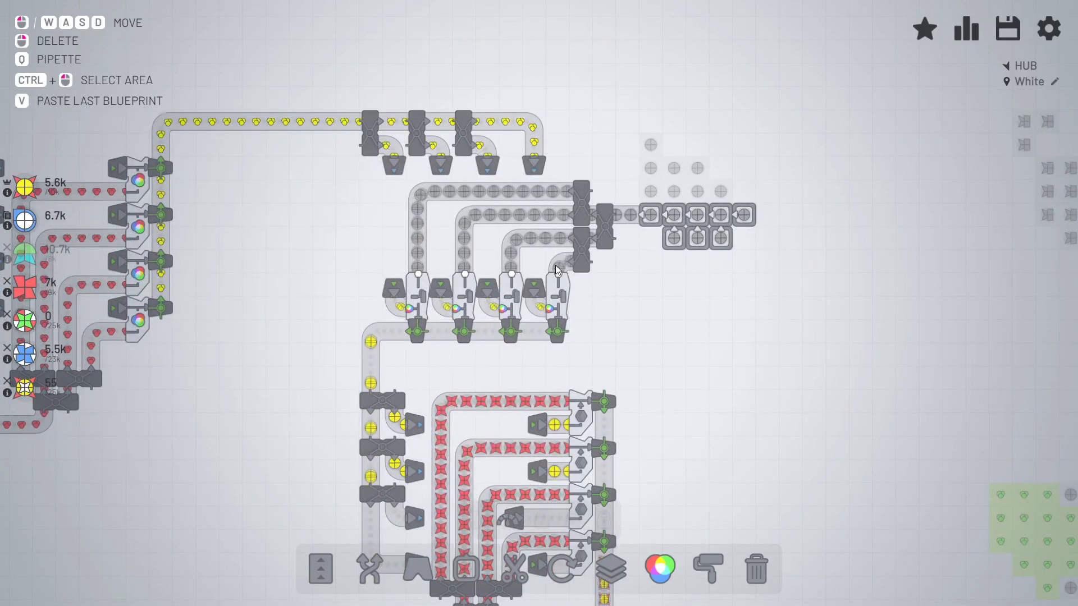
# Delete the old circle feed belts above the painters and add painters extending the row leftward
pyautogui.click(1007, 28)
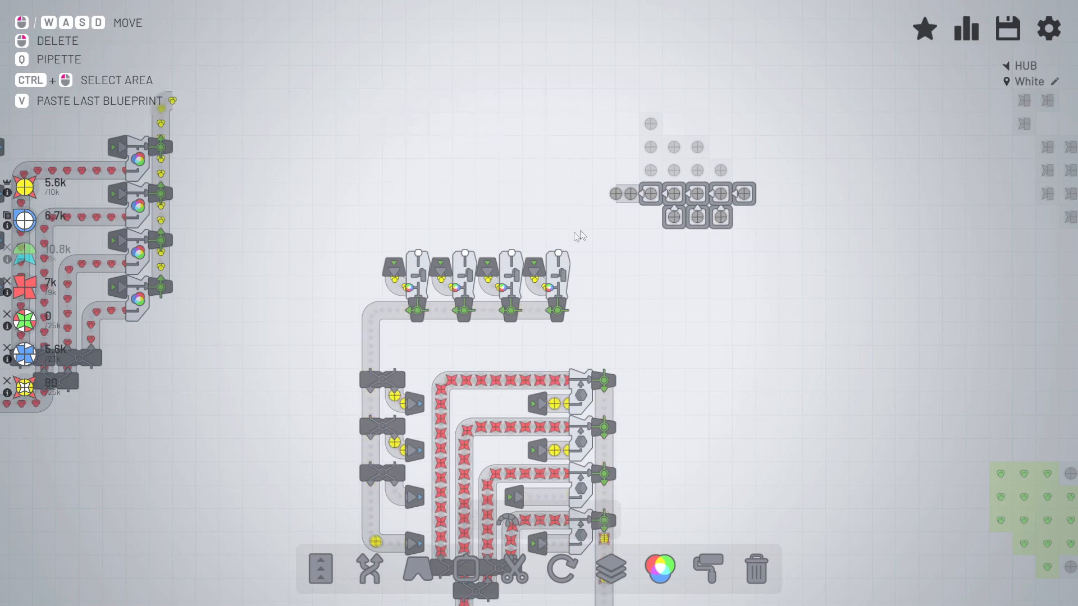
pyautogui.click(369, 568)
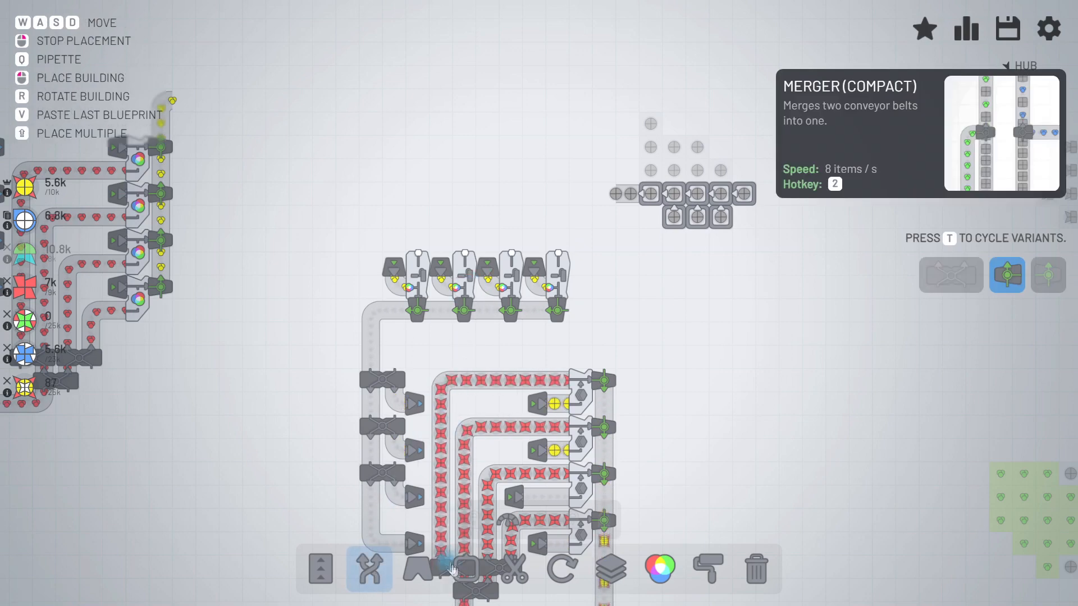
pyautogui.click(708, 568)
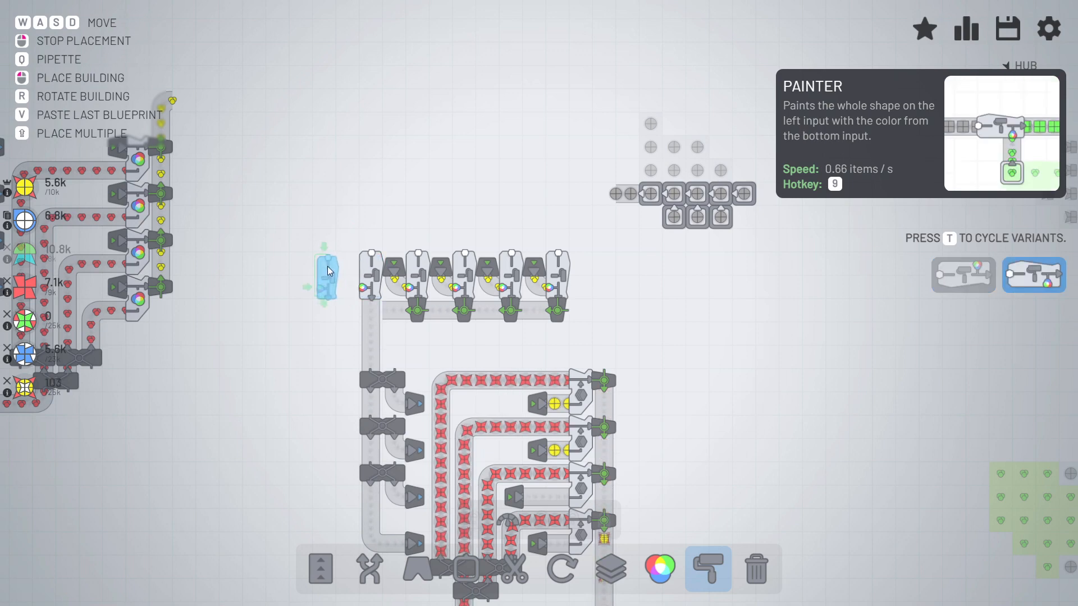
pyautogui.click(323, 275)
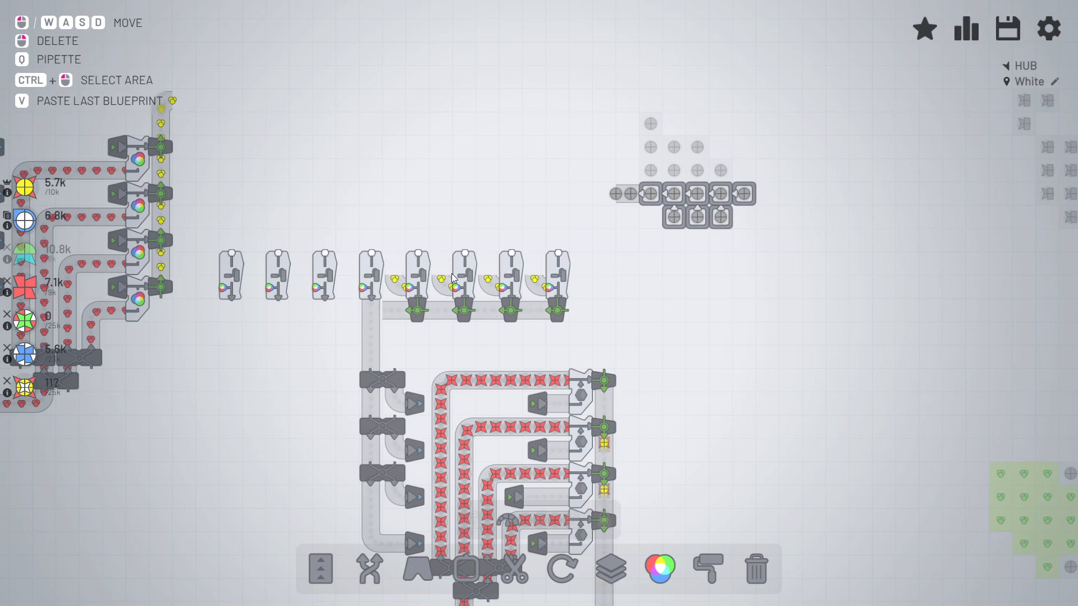
# Merge a painter output into the belt and place balancers above the painter row
pyautogui.click(370, 570)
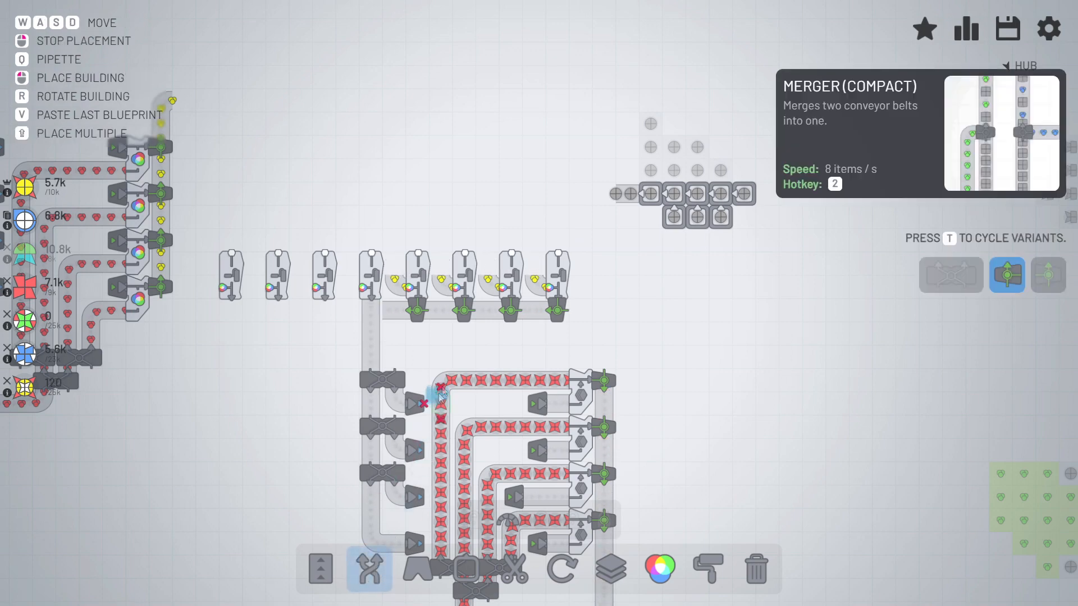
pyautogui.click(950, 274)
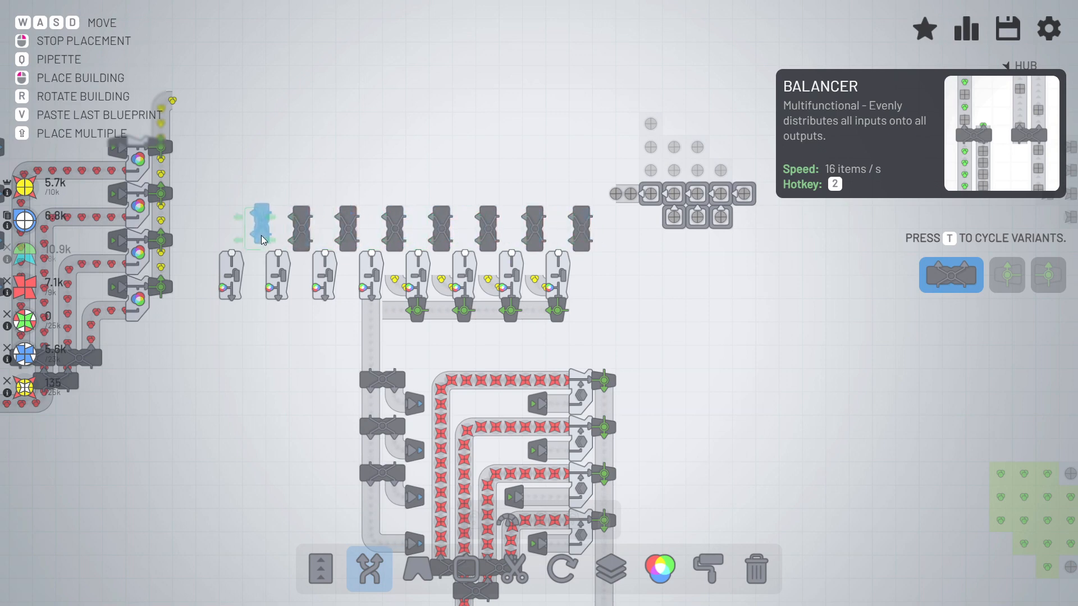
pyautogui.click(322, 568)
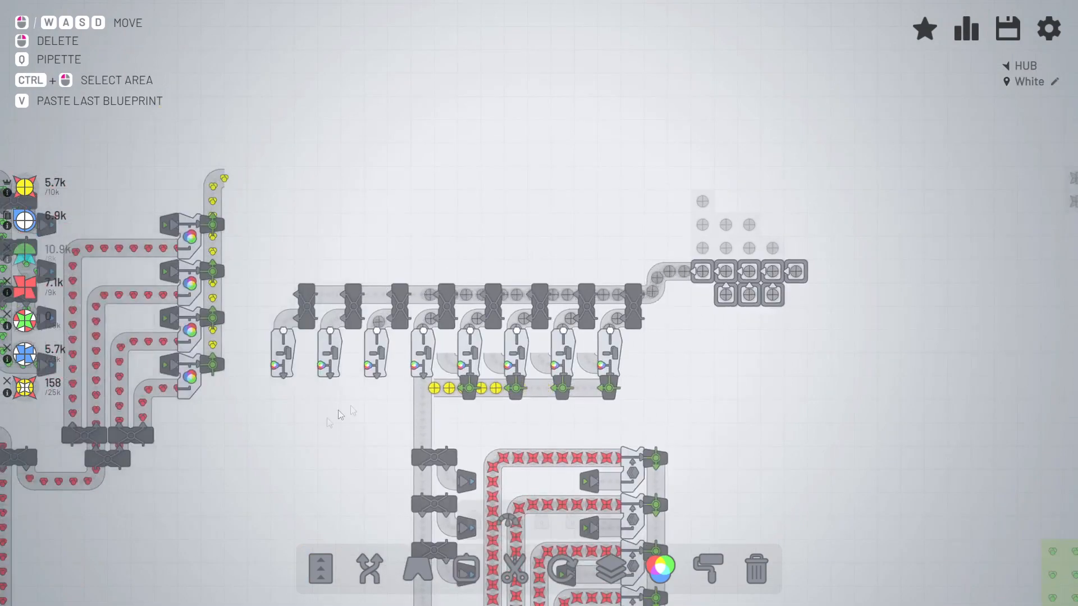
# Lay a second balancer row above the first and connect the yellow paint supply to it
pyautogui.click(370, 569)
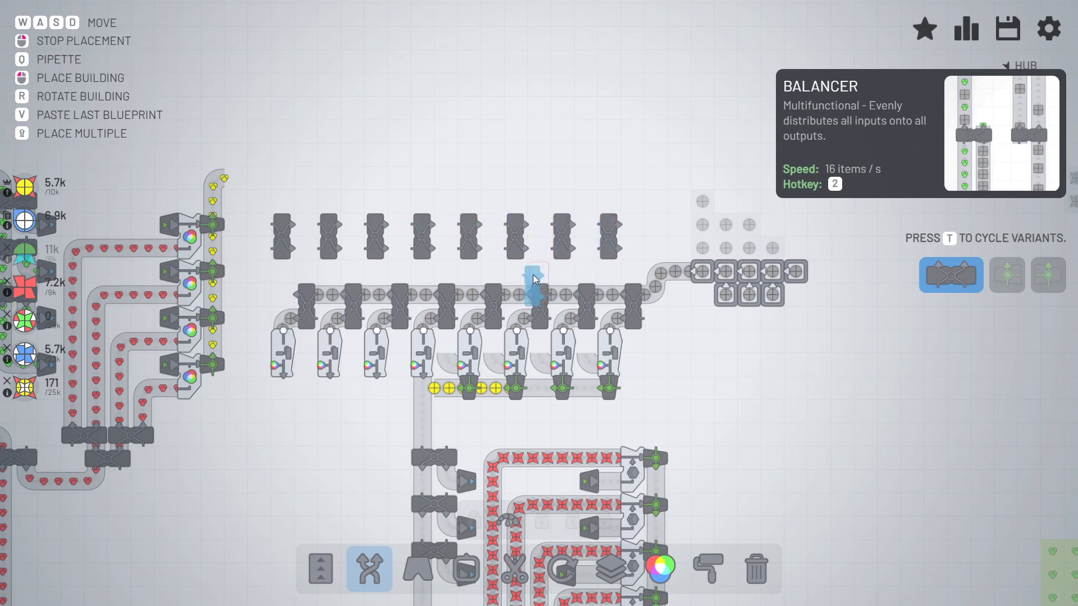
pyautogui.click(419, 570)
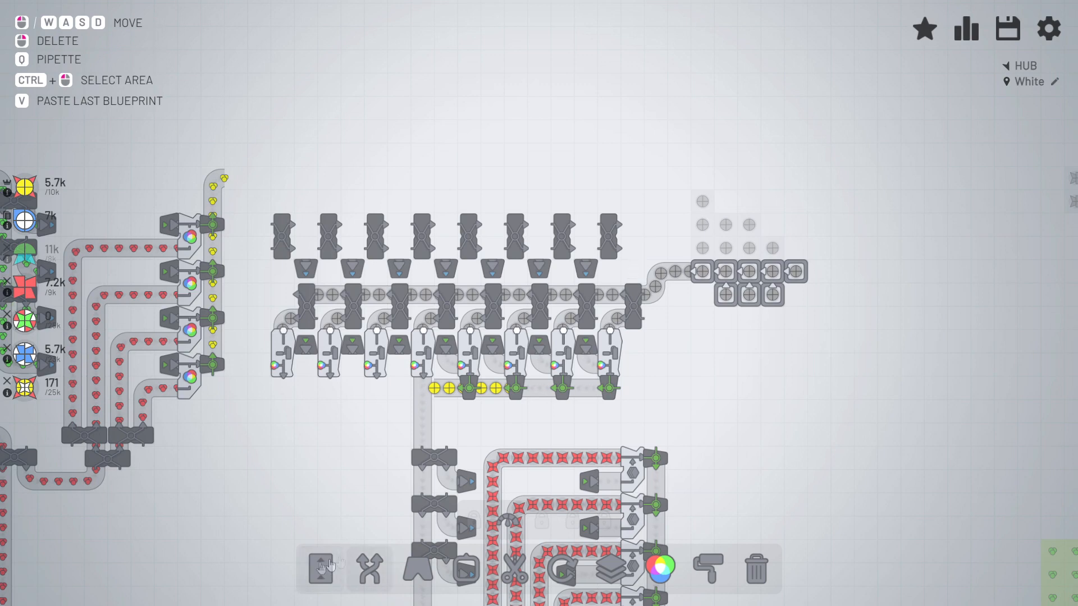
pyautogui.click(320, 569)
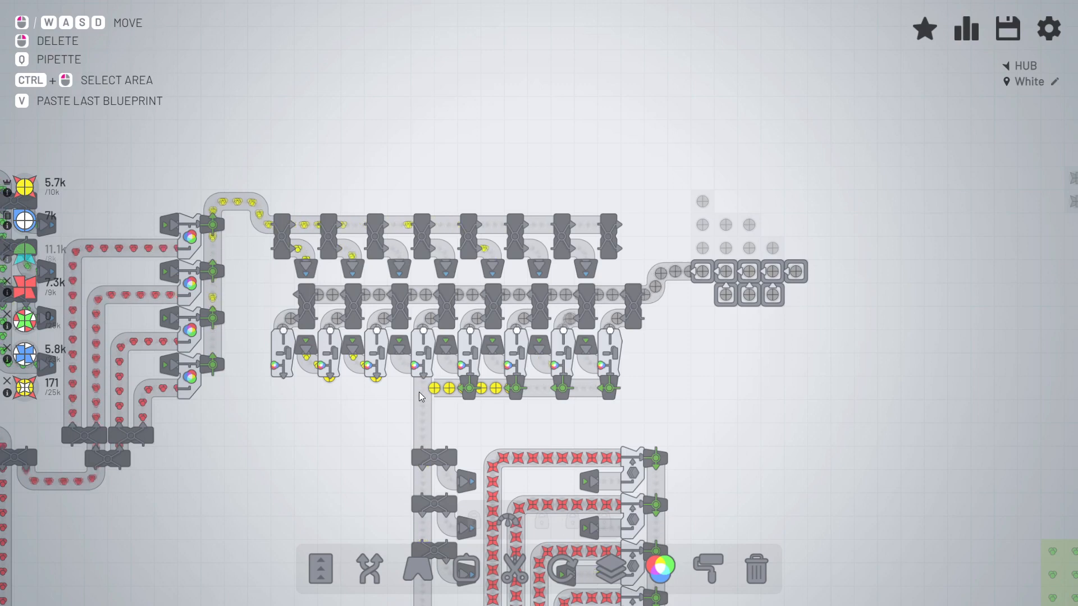
# Belt paint to the leftmost painter and route painted circles down to the lower balancer column
pyautogui.scroll(-3)
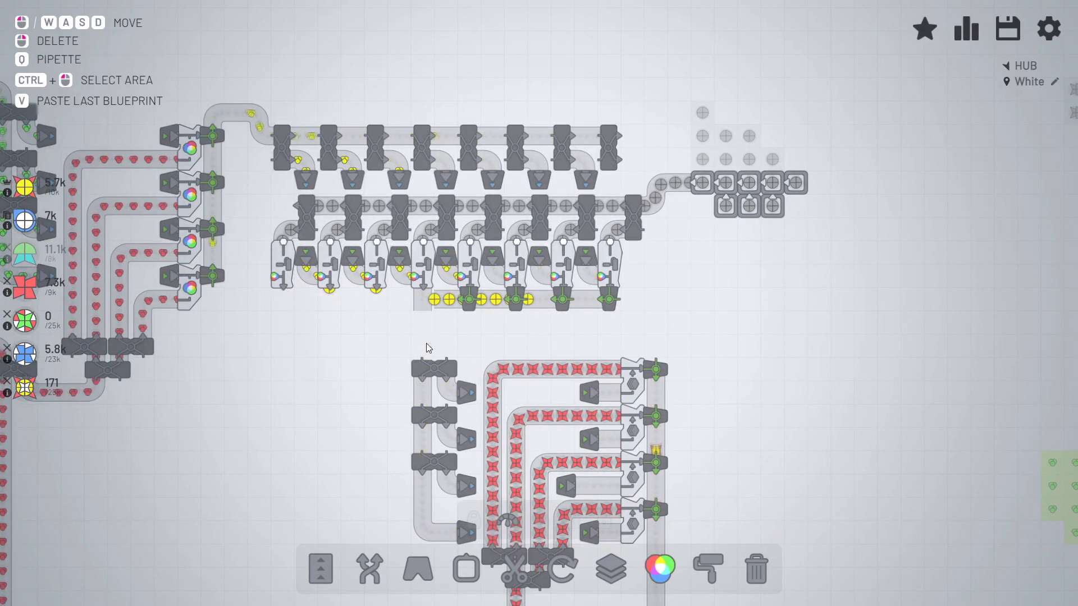
pyautogui.click(370, 569)
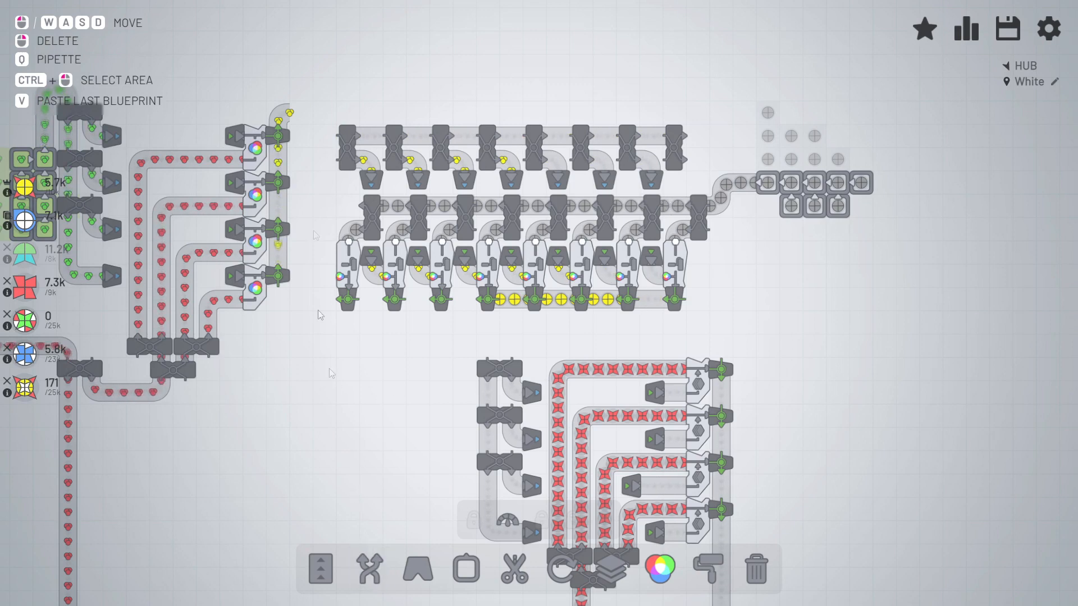
pyautogui.click(369, 569)
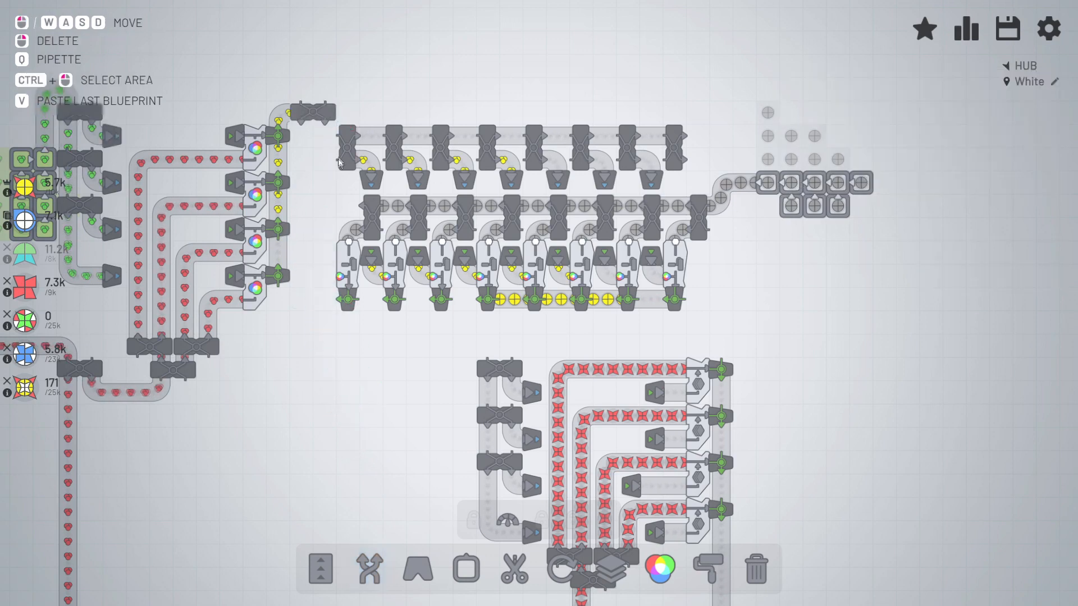
pyautogui.click(319, 570)
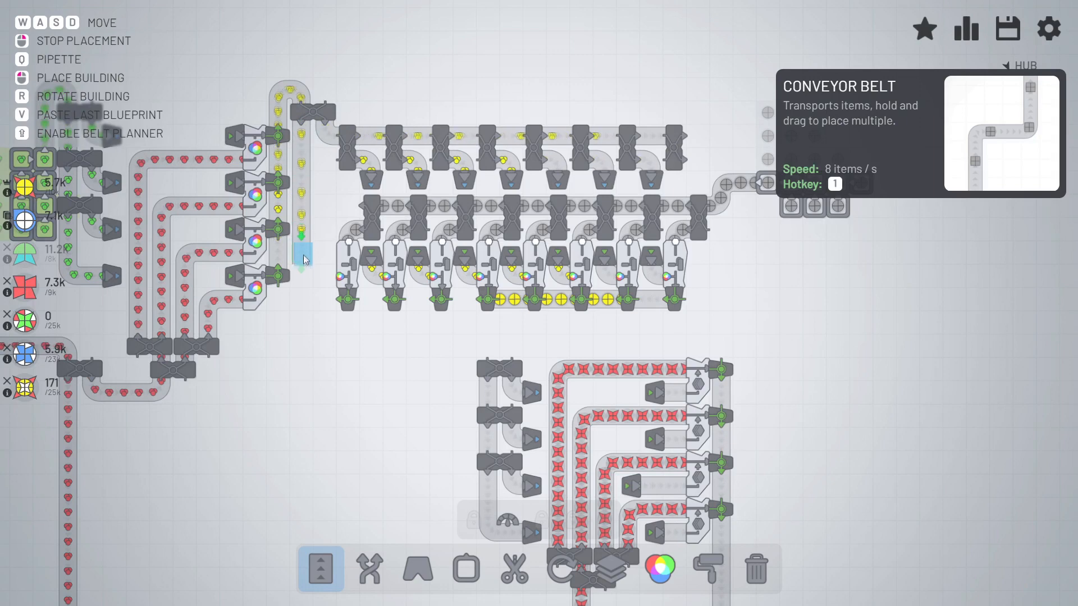
pyautogui.click(367, 568)
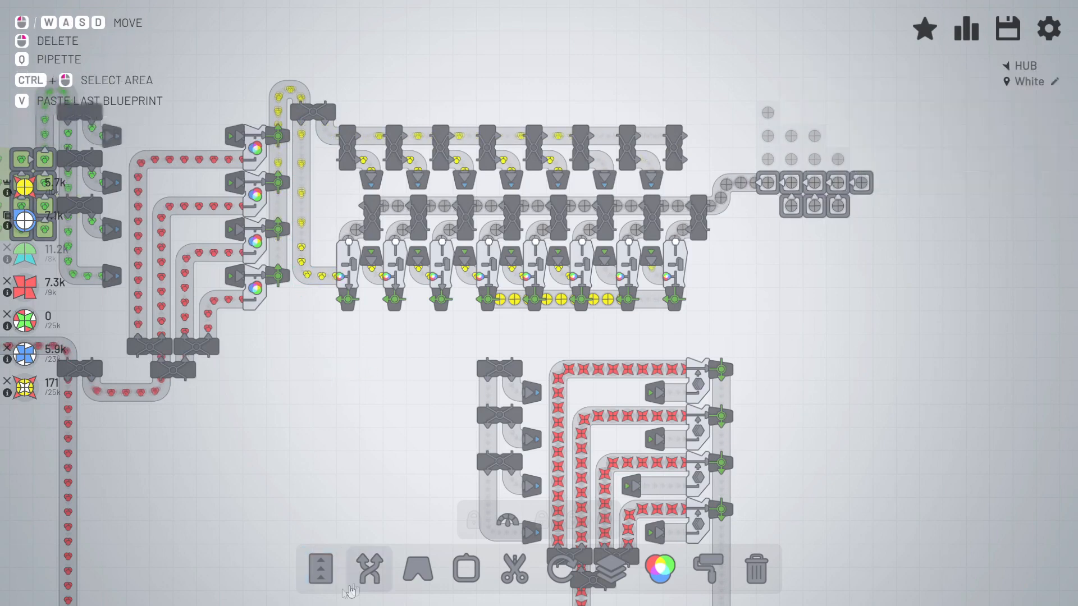
pyautogui.click(319, 569)
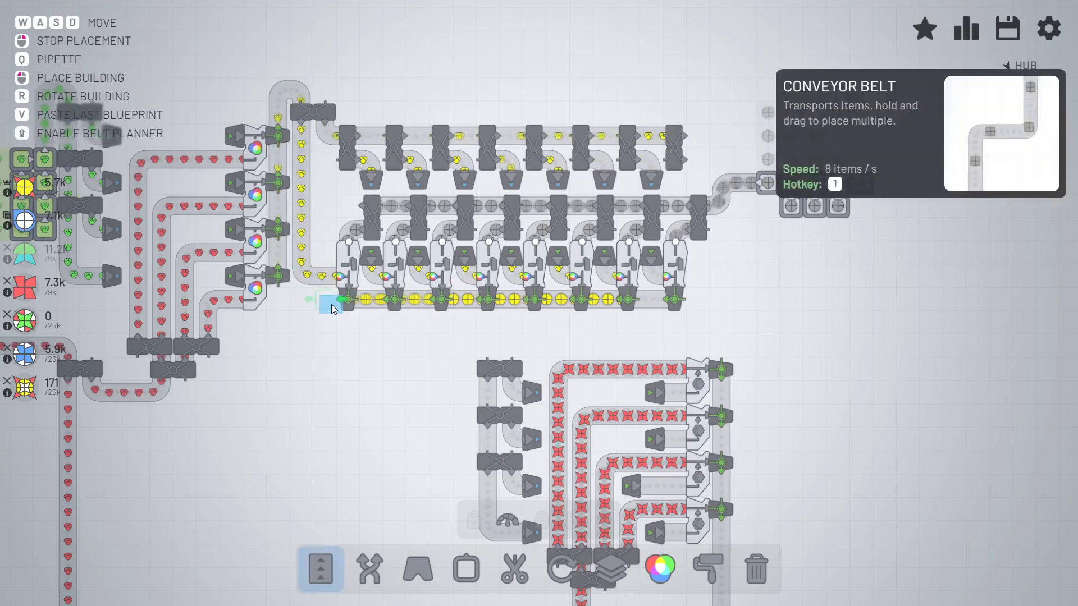
pyautogui.moveTo(334, 299); pyautogui.dragTo(488, 358)
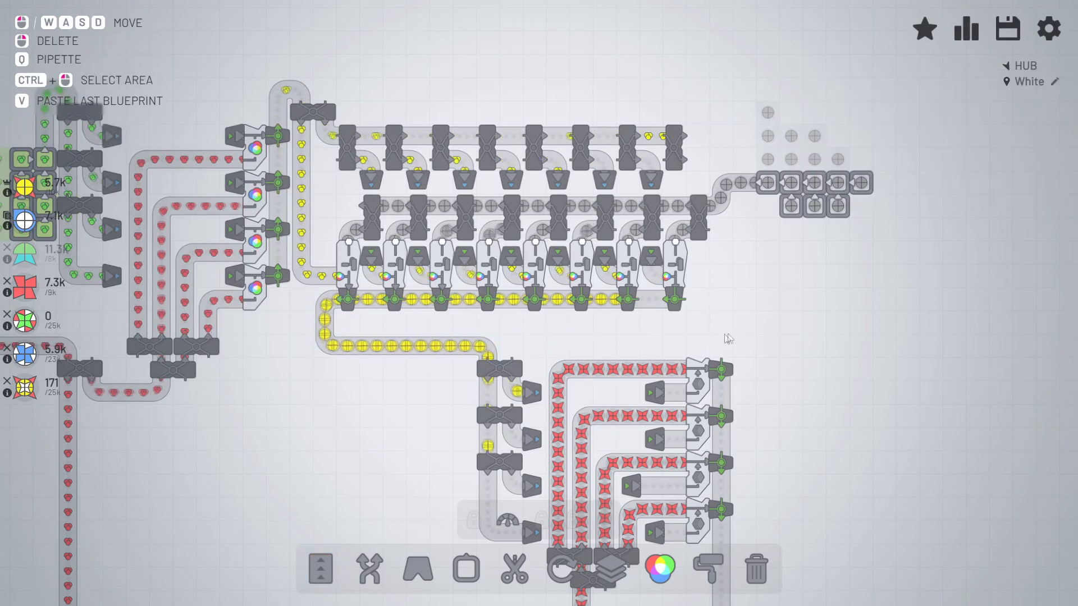
pyautogui.moveTo(765, 273)
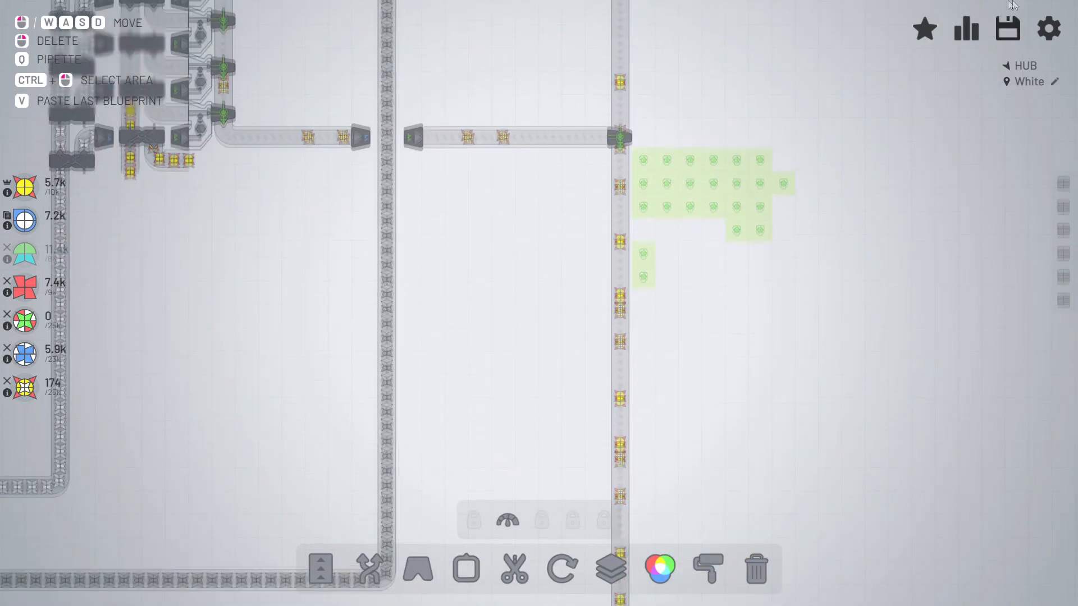
# Check upgrade progress in the upgrades overview, then close it
pyautogui.click(965, 29)
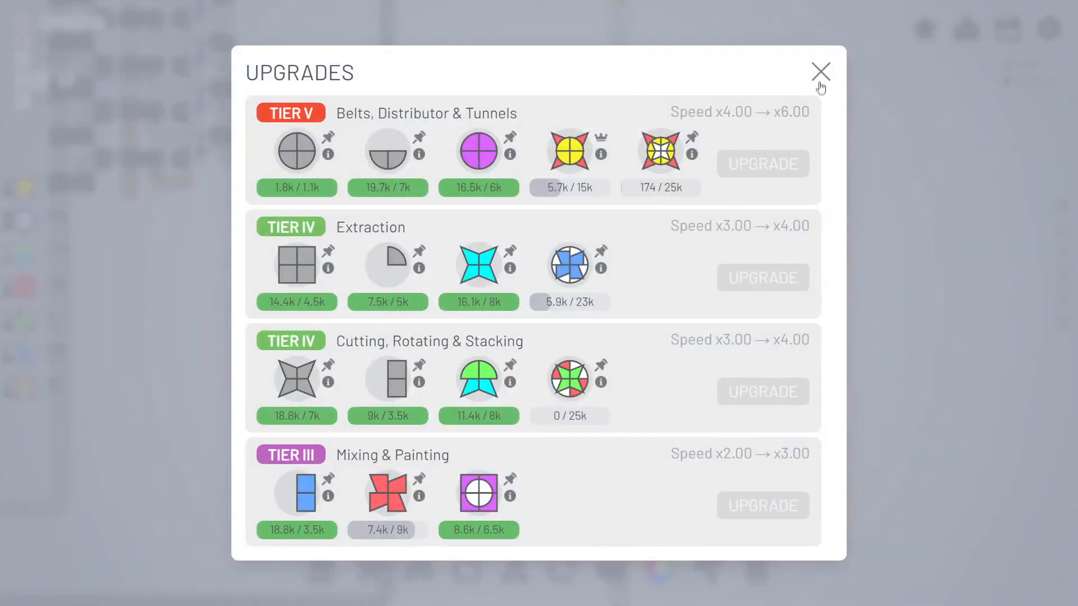
pyautogui.click(820, 71)
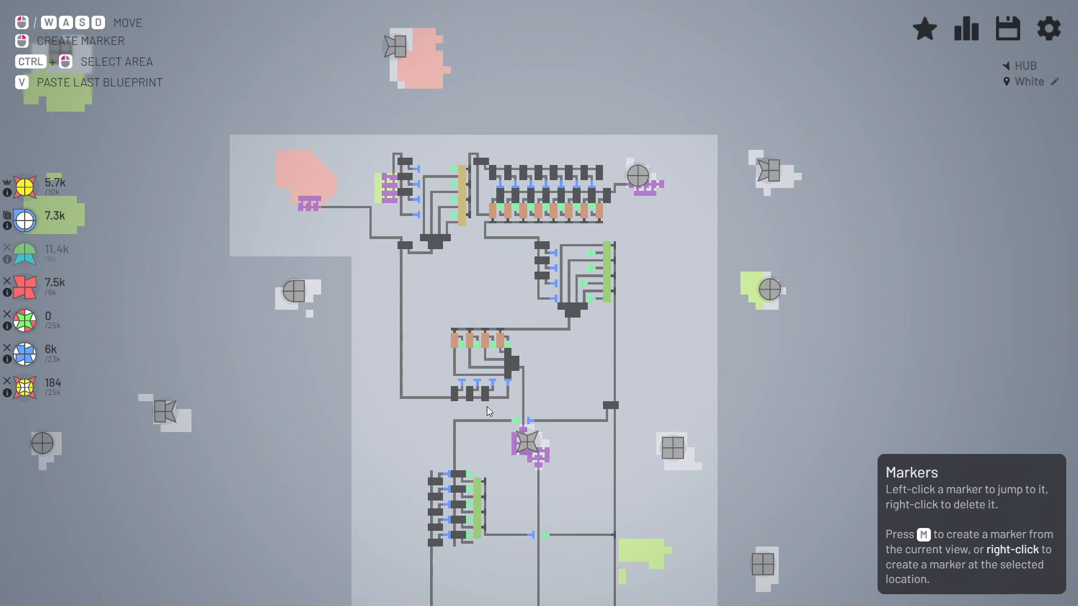
pyautogui.moveTo(370, 539)
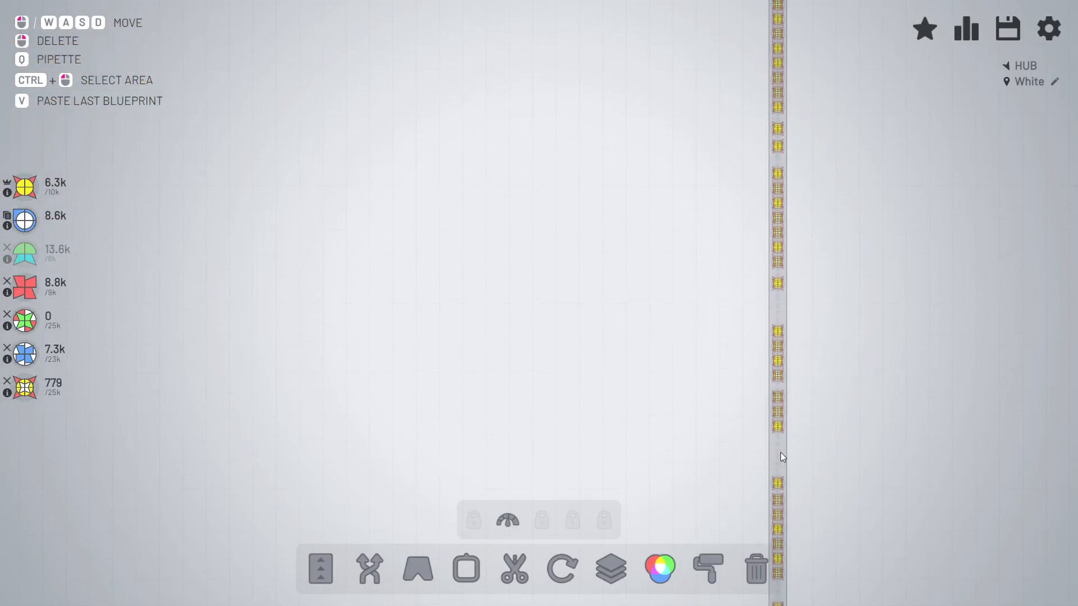
pyautogui.click(1007, 29)
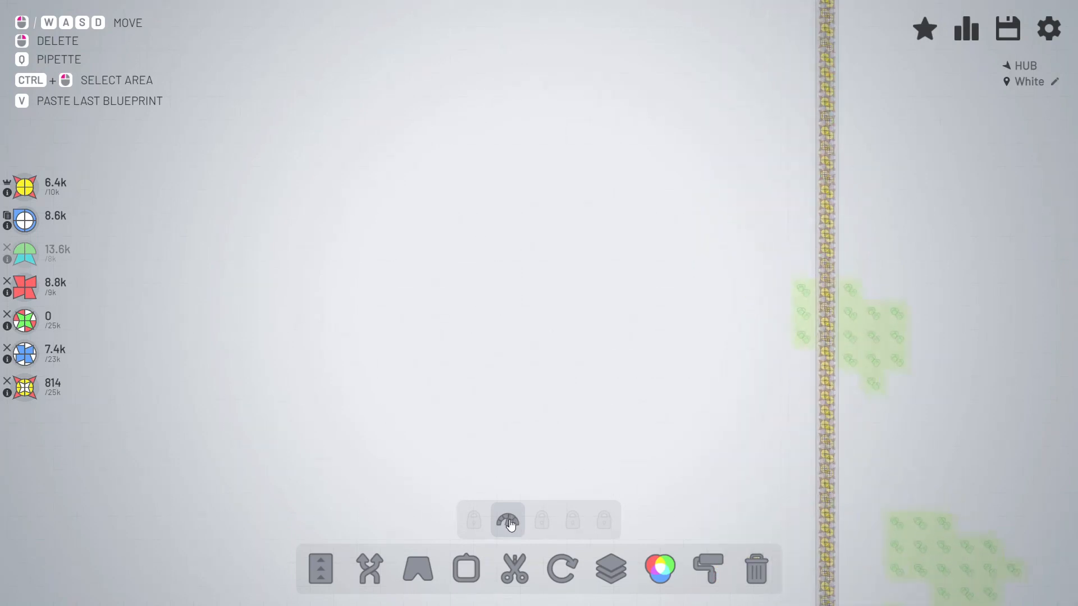
pyautogui.click(508, 520)
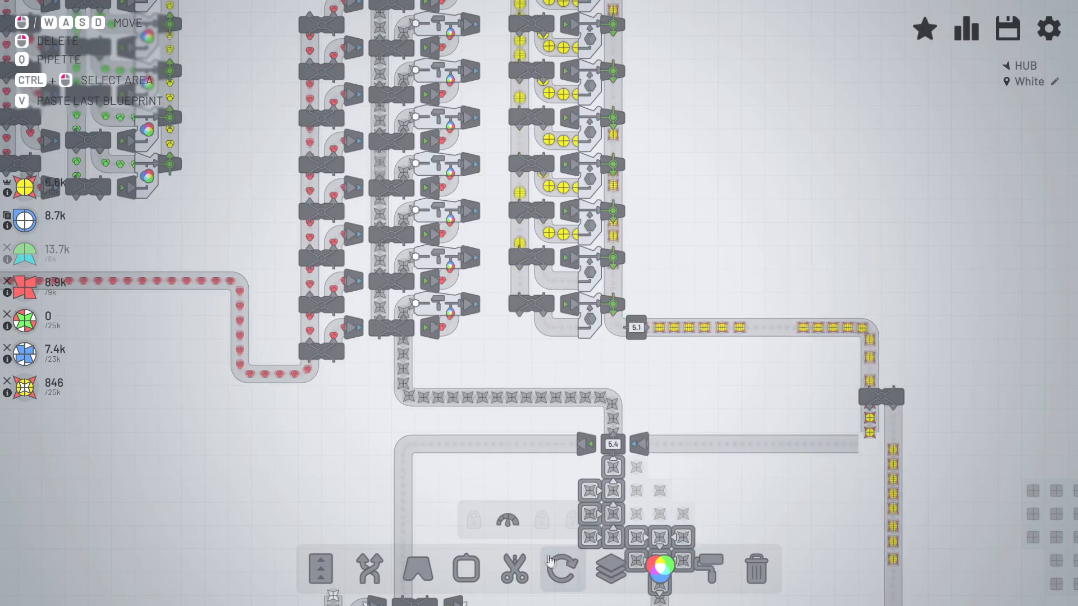
pyautogui.click(508, 518)
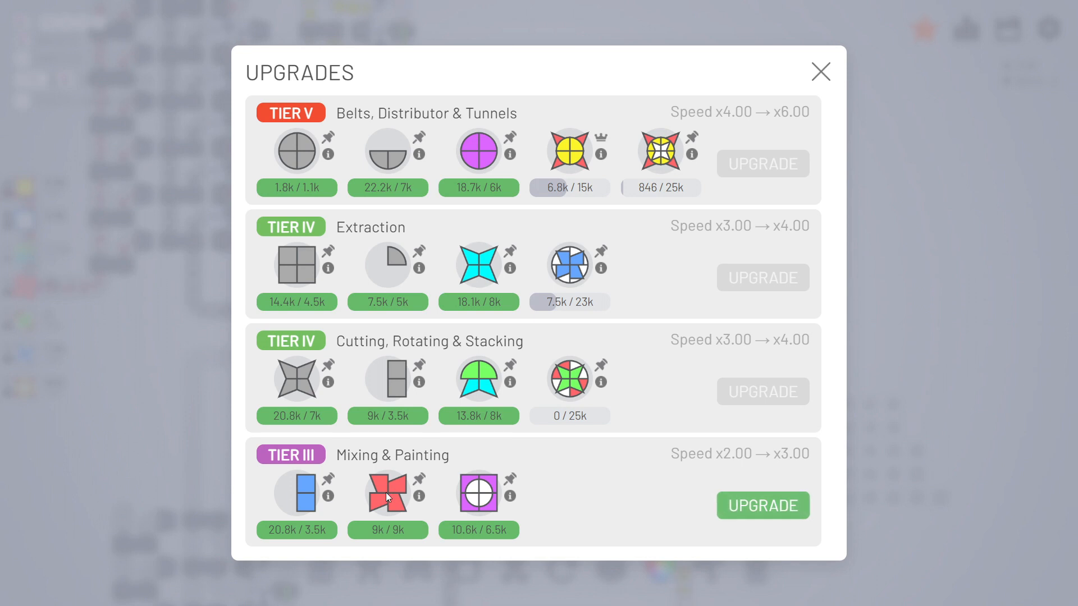
pyautogui.moveTo(764, 506)
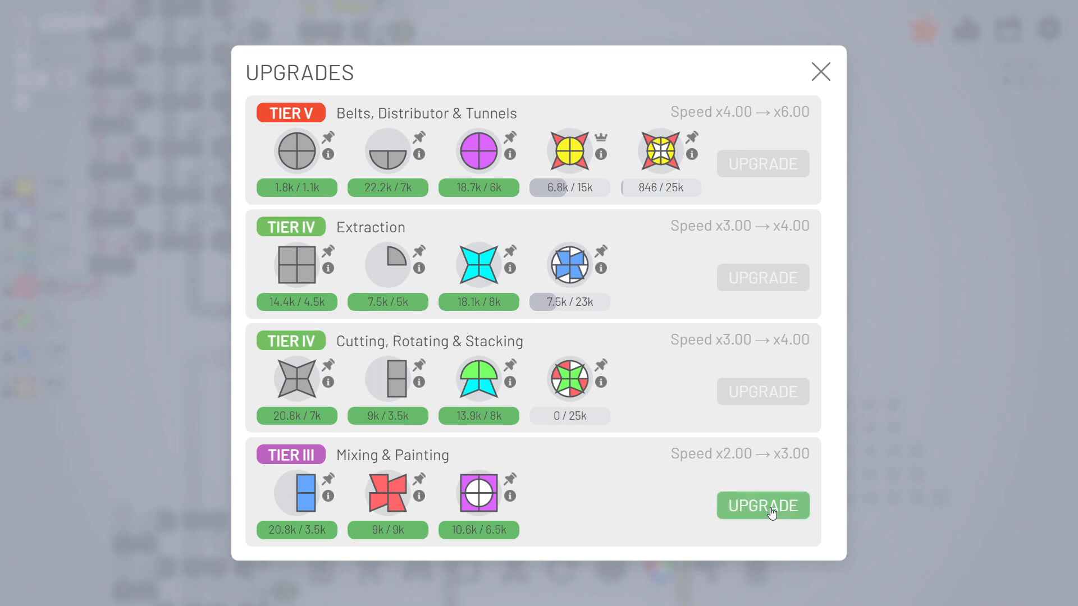
# Buy Mixing & Painting Tier IV and pin its new shape goals
pyautogui.click(762, 506)
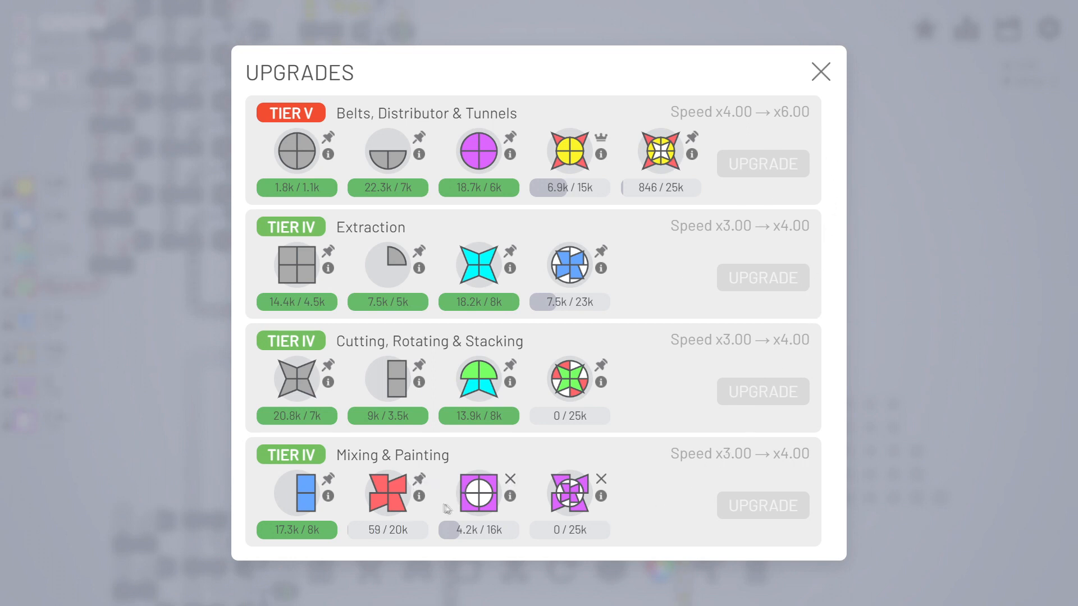
pyautogui.click(820, 71)
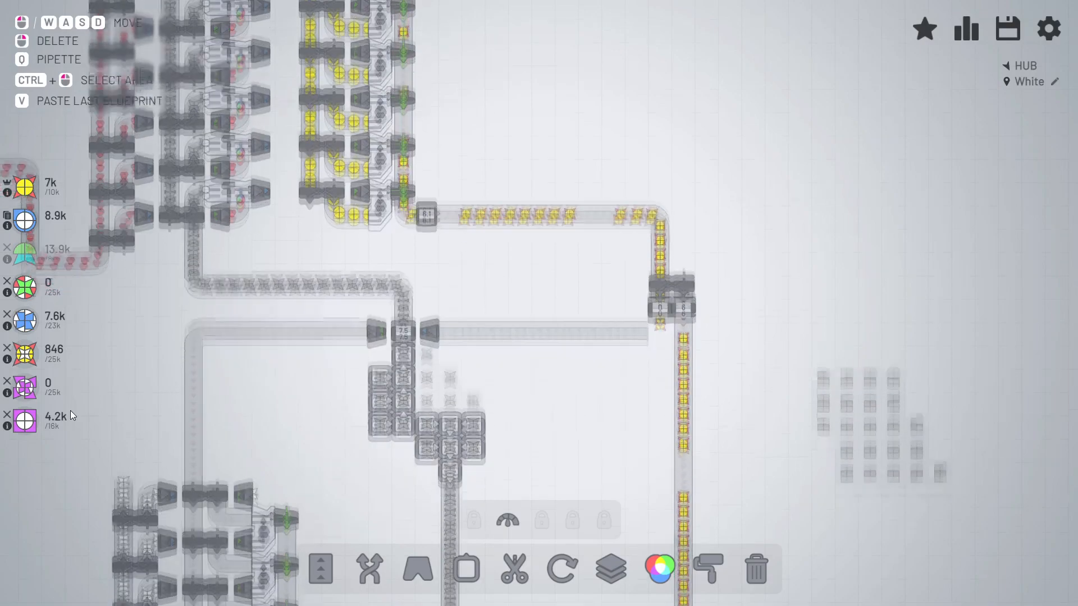
pyautogui.click(1006, 28)
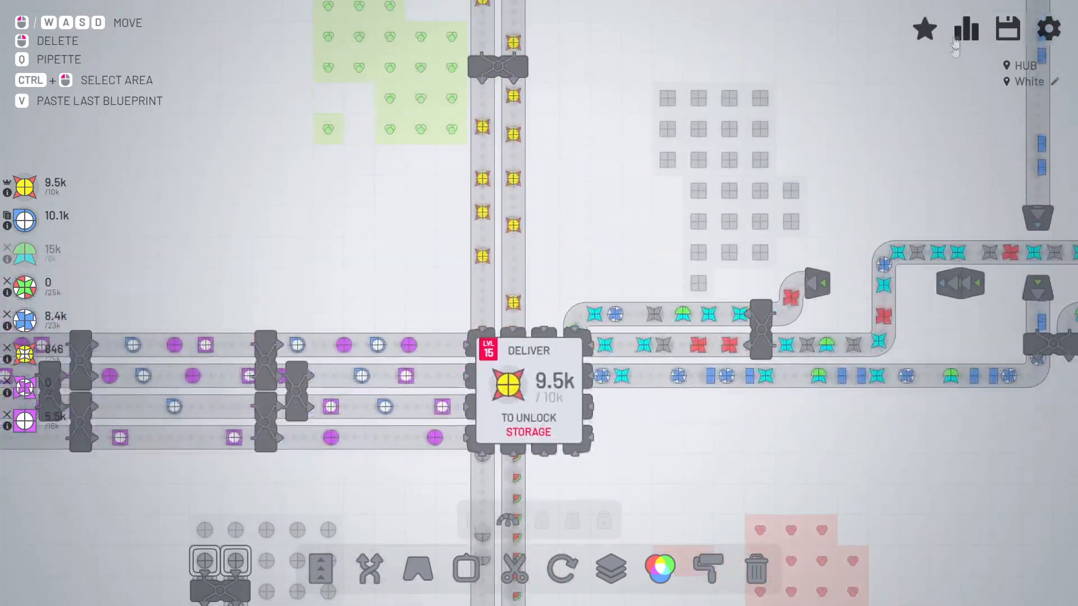
pyautogui.click(966, 28)
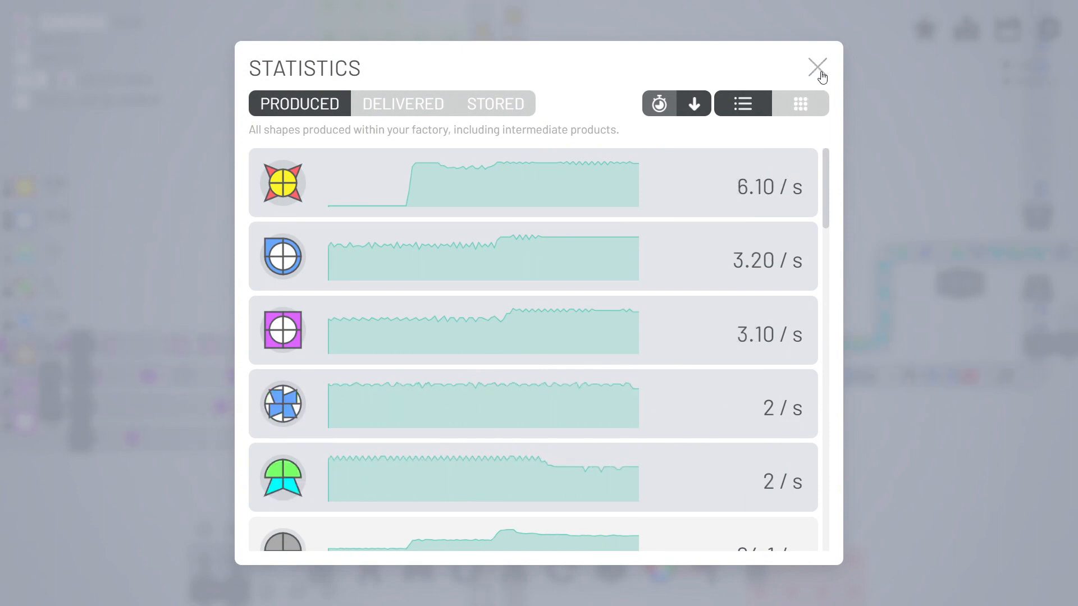
pyautogui.click(817, 66)
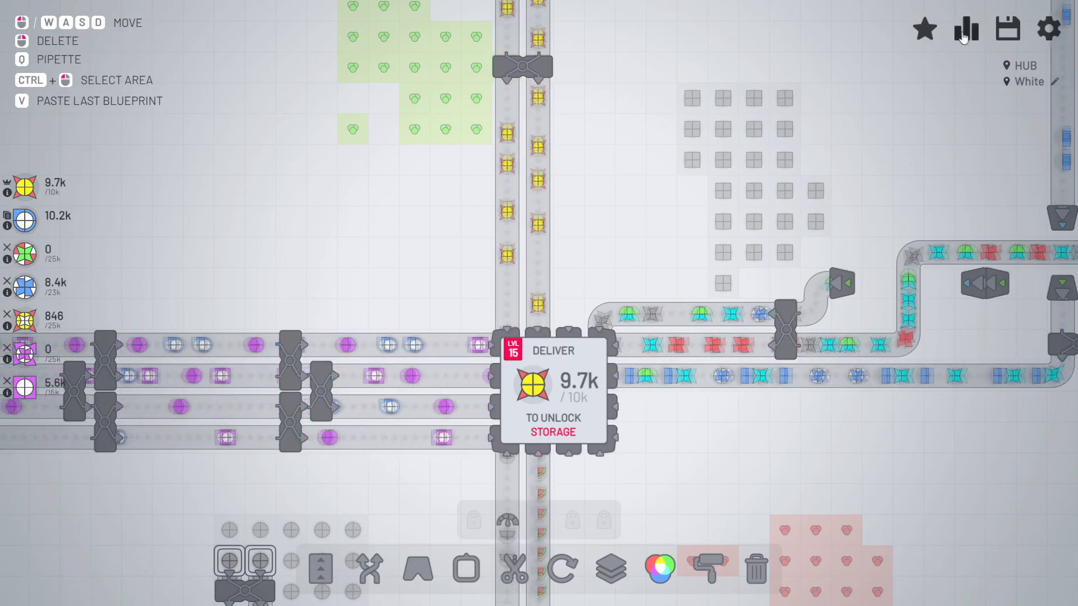
pyautogui.click(965, 29)
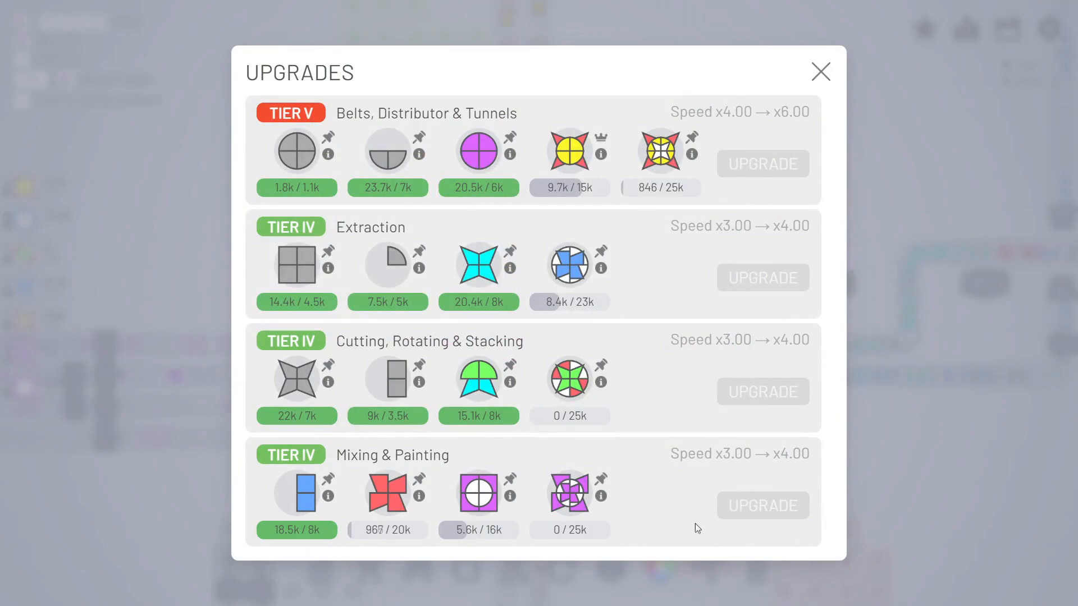
pyautogui.click(820, 71)
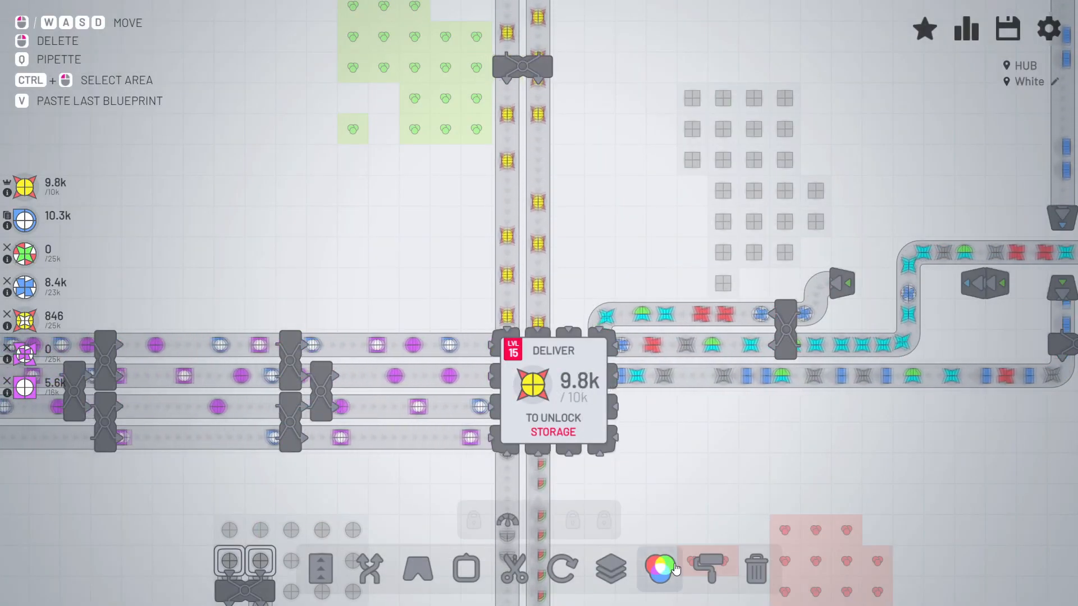
pyautogui.click(659, 568)
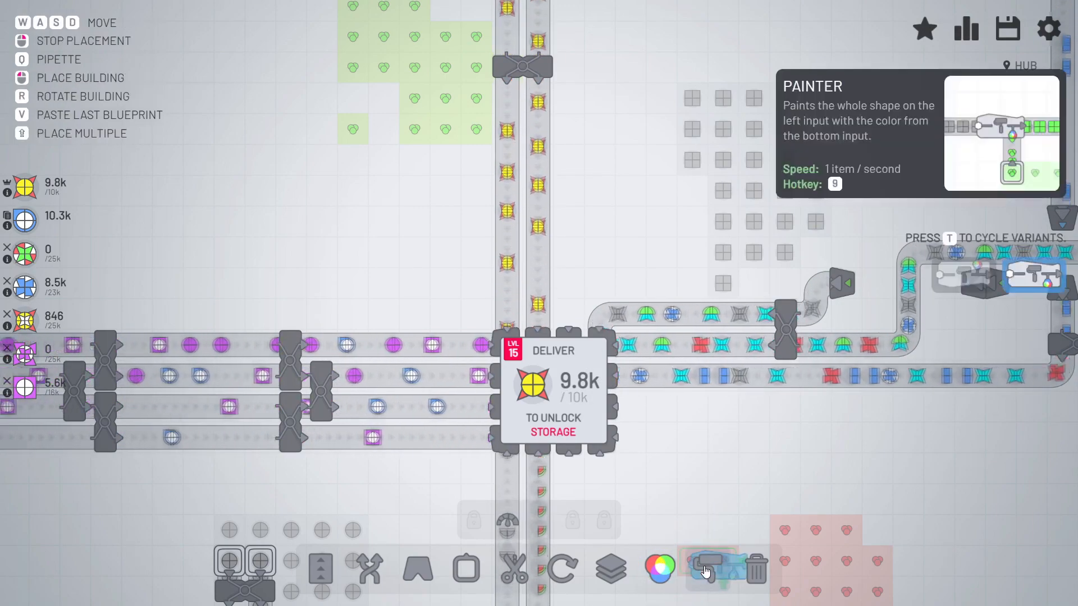
pyautogui.click(707, 567)
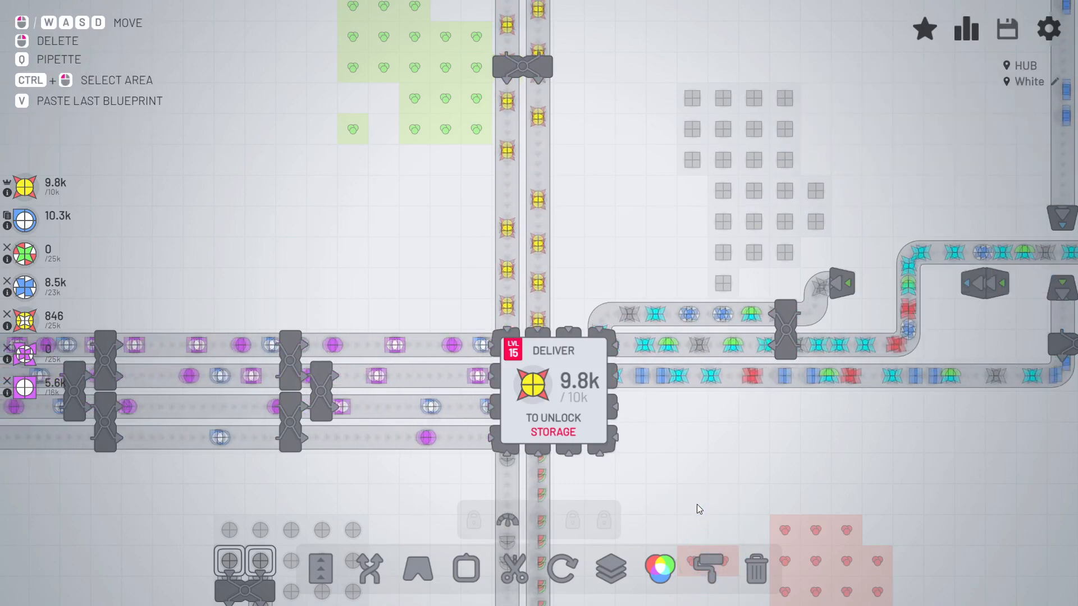
pyautogui.click(1007, 29)
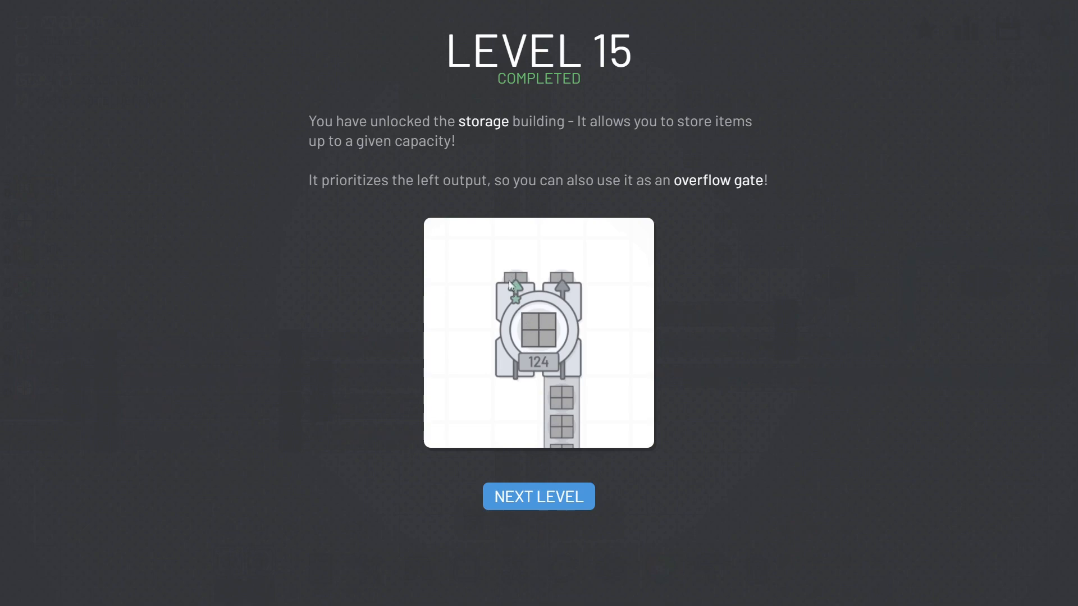
pyautogui.moveTo(503, 276)
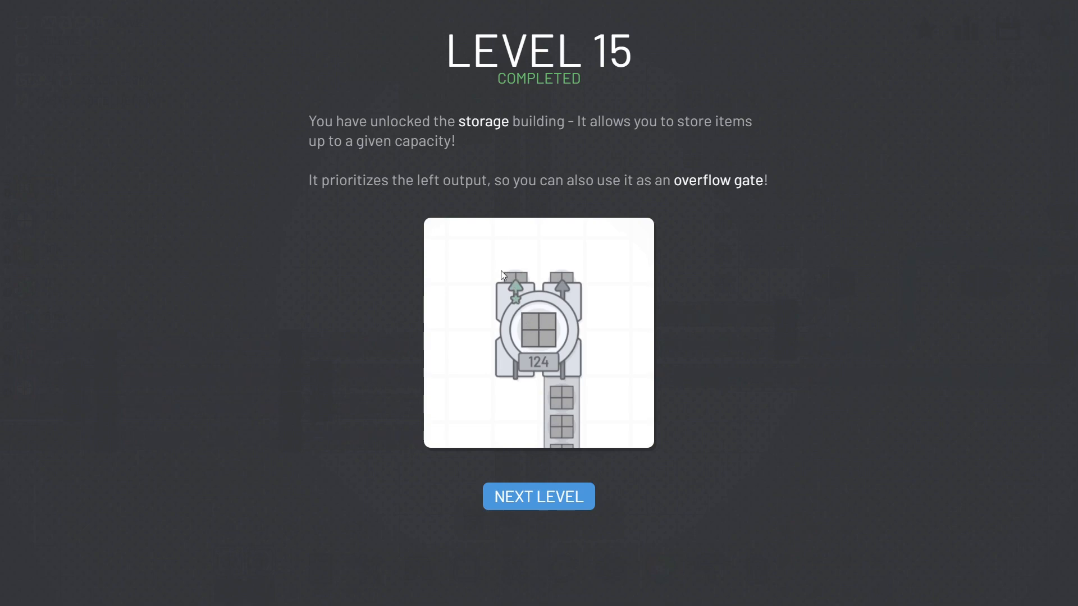
pyautogui.moveTo(586, 226)
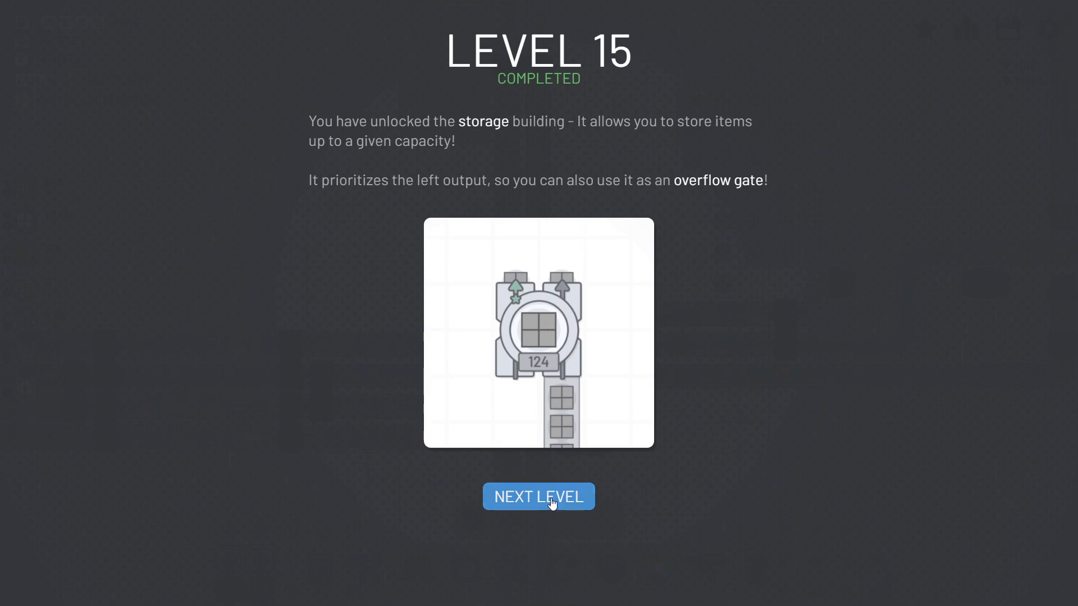
# Dismiss the Level 15 Completed screen announcing the storage building unlock
pyautogui.click(538, 496)
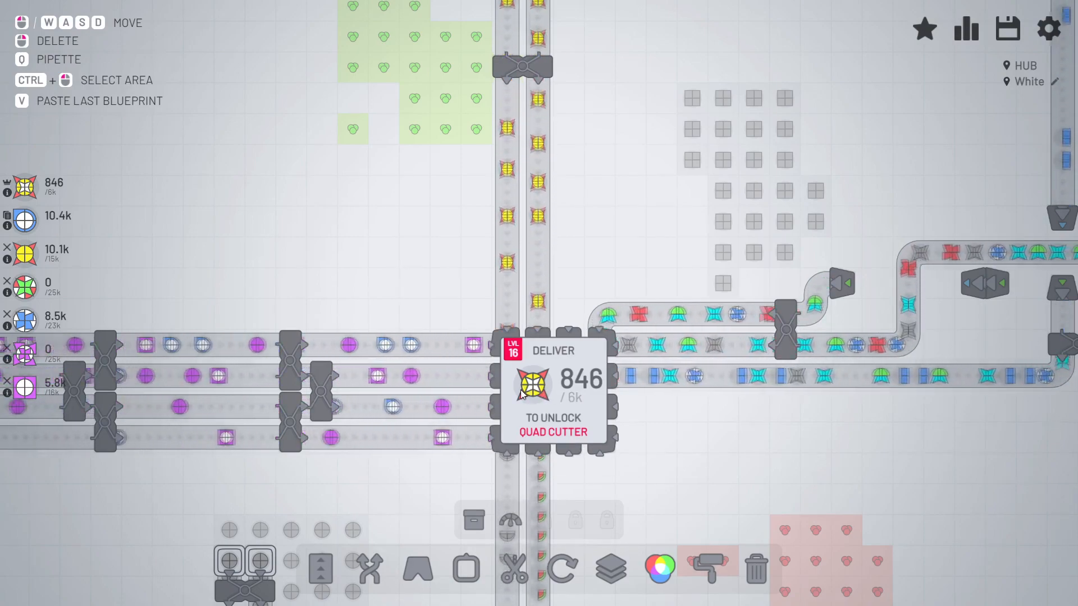
# Scroll the view while the hub shows level 16 at 846 of 6k star shapes
pyautogui.scroll(-3)
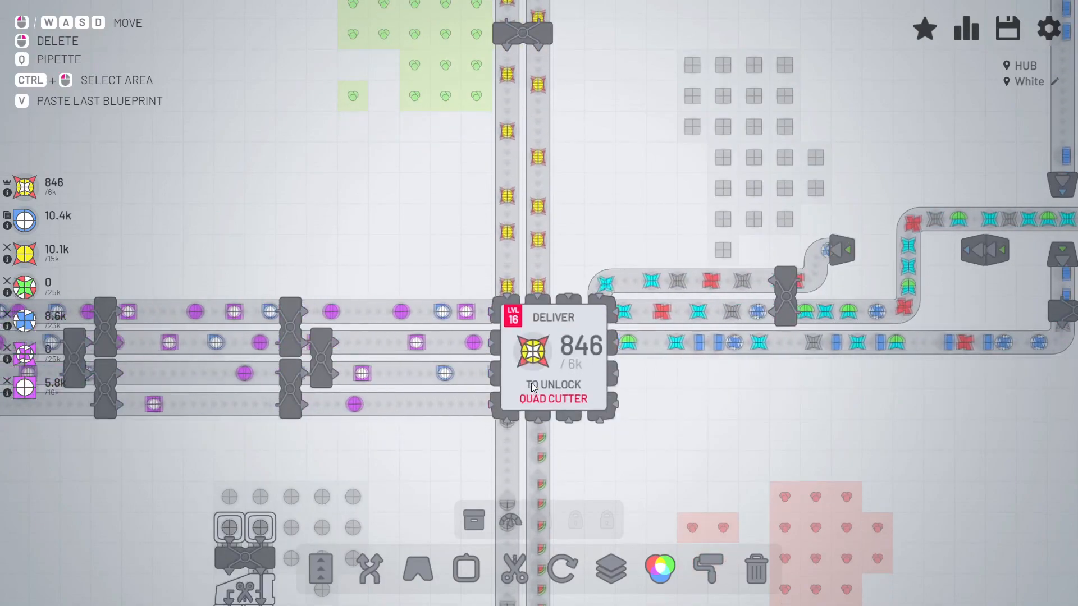